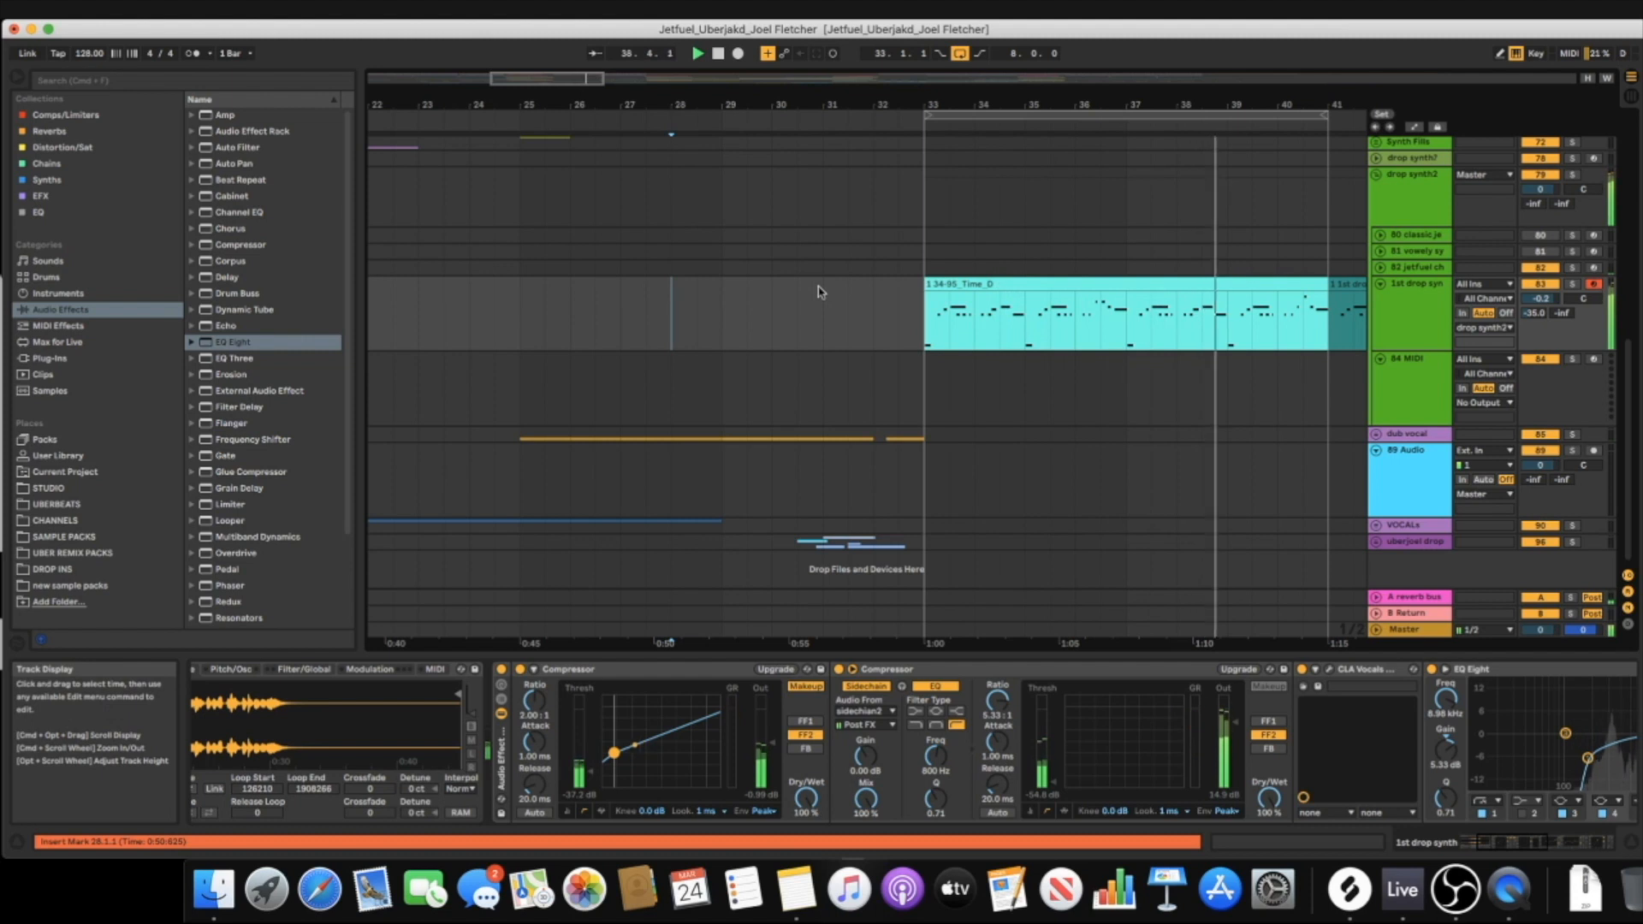
- Show the noises a cappella sample waveform in the drop synth's Simpler Sample view
left_click(696, 53)
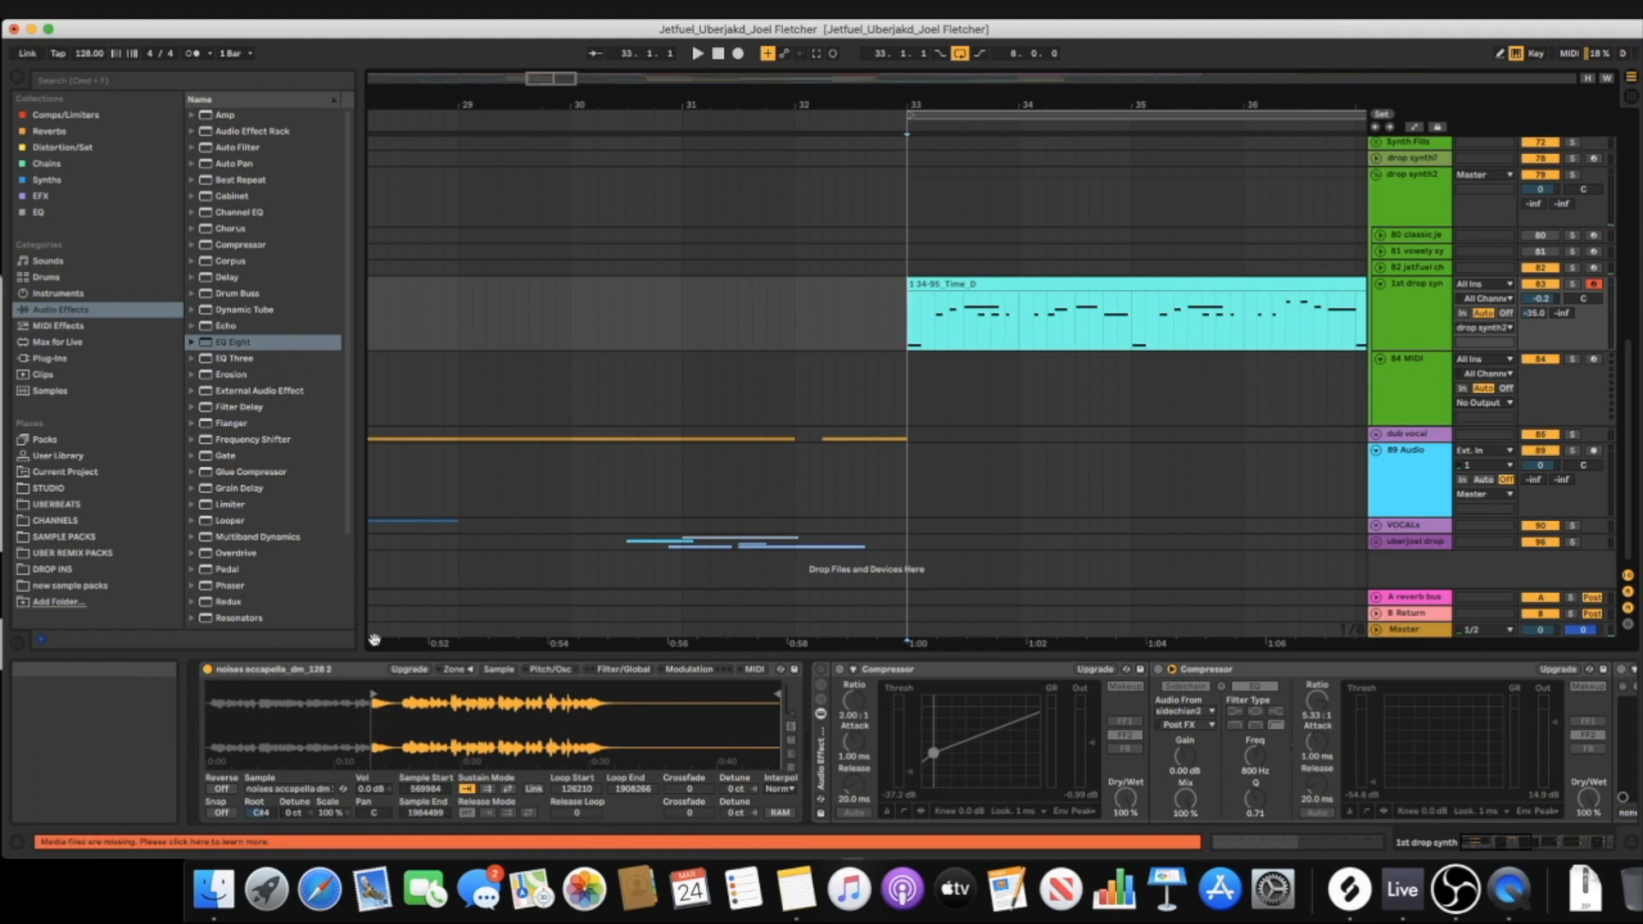
mouse_move(190, 671)
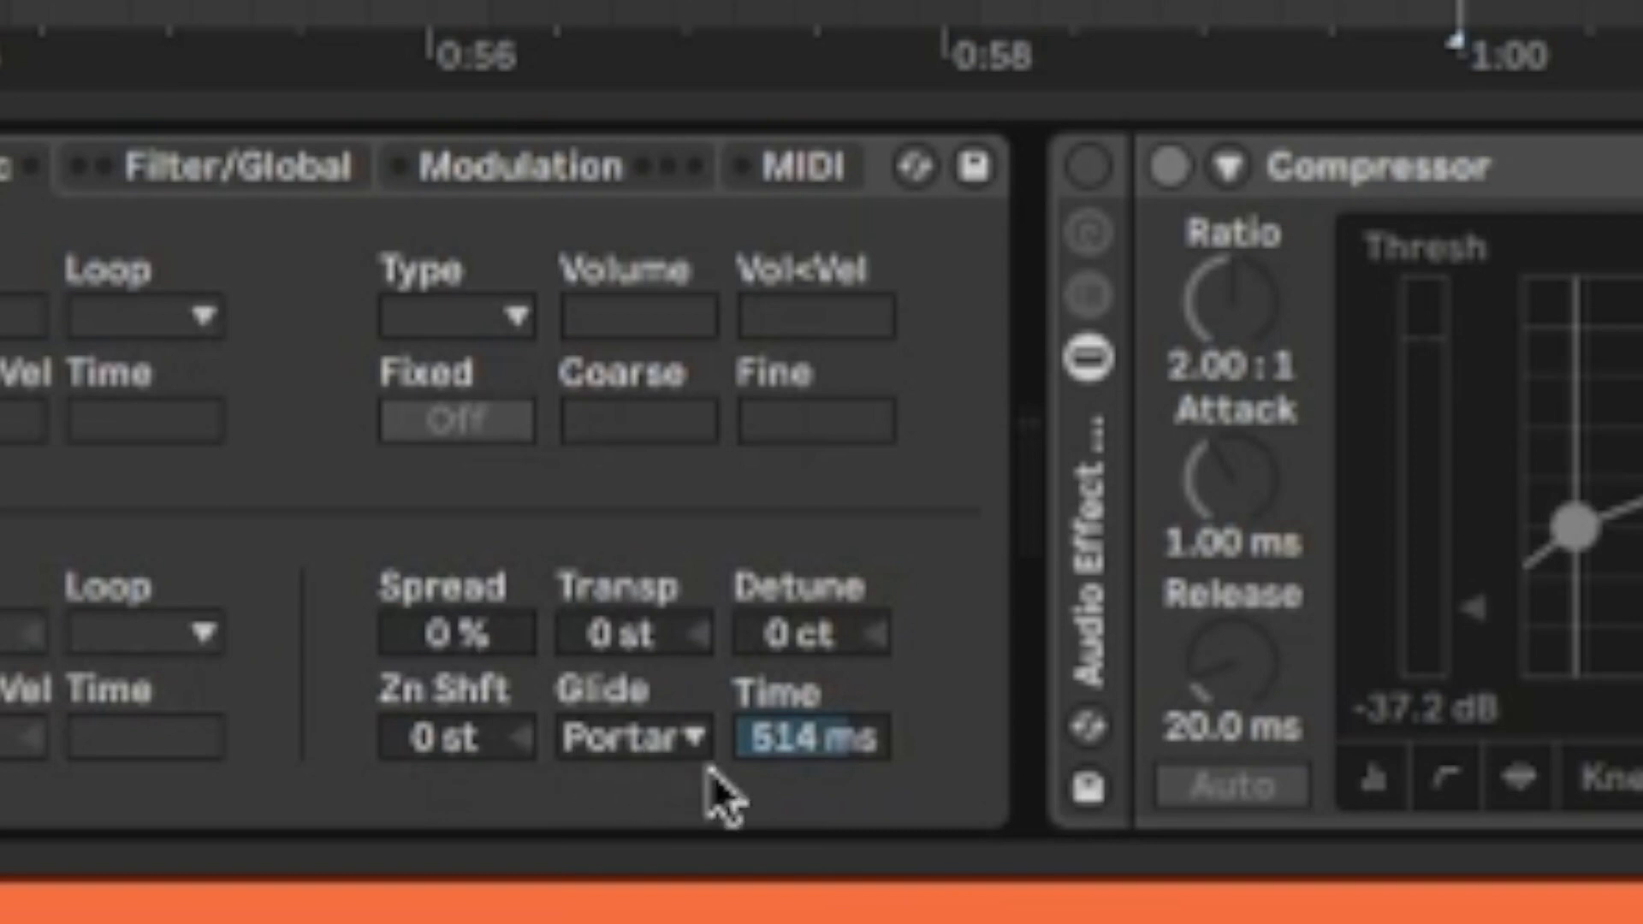
mouse_move(839, 846)
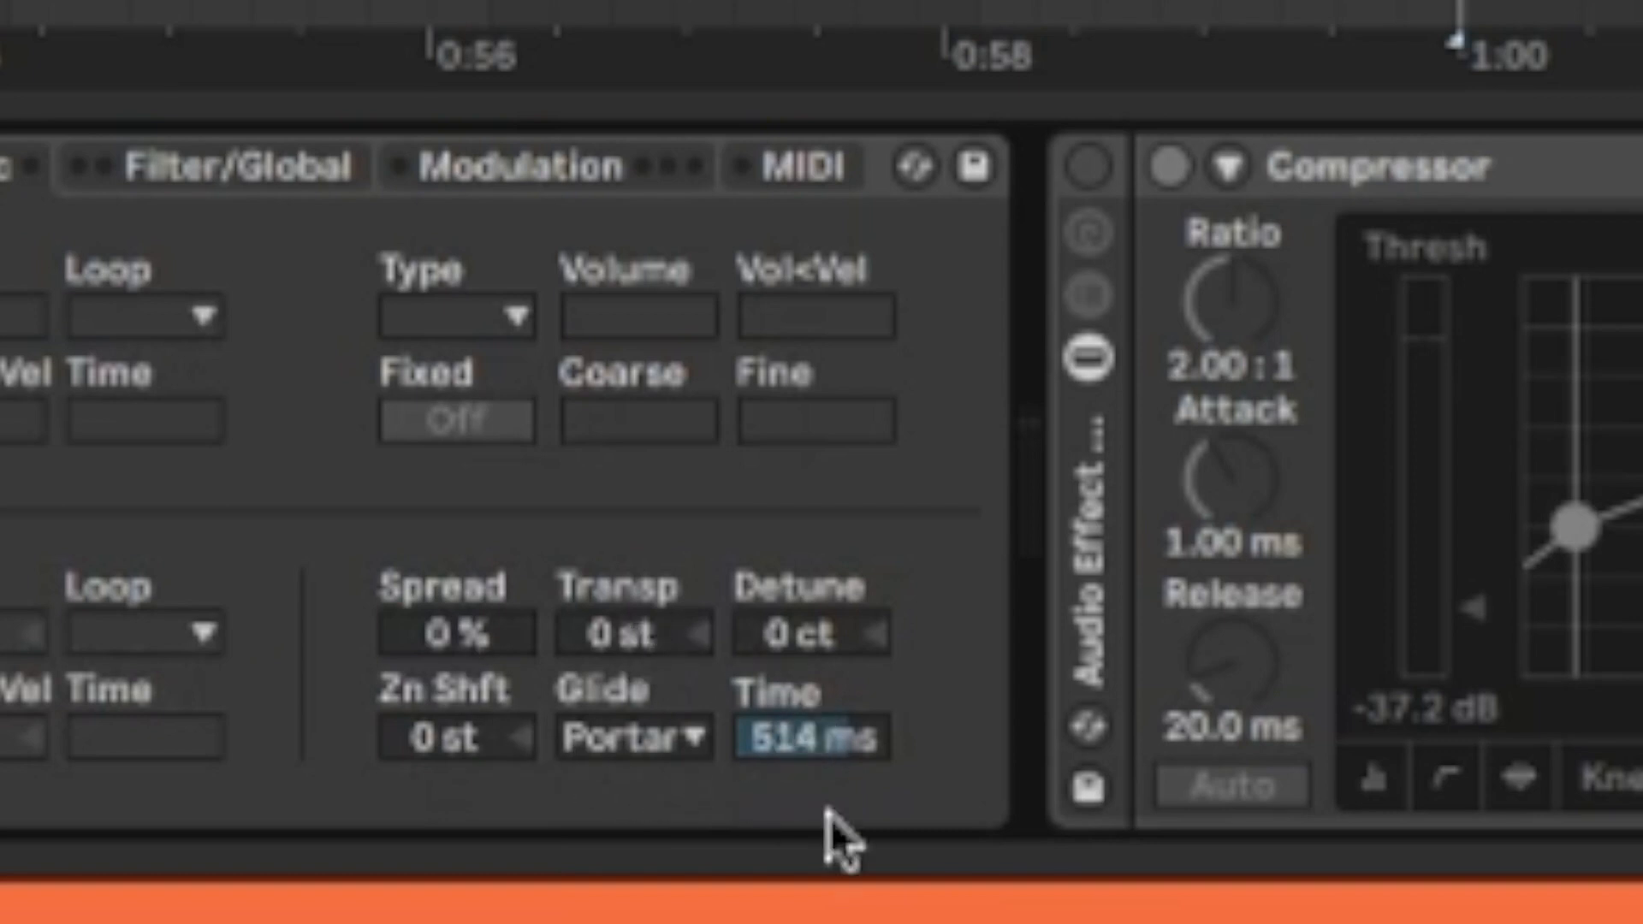
mouse_move(945, 698)
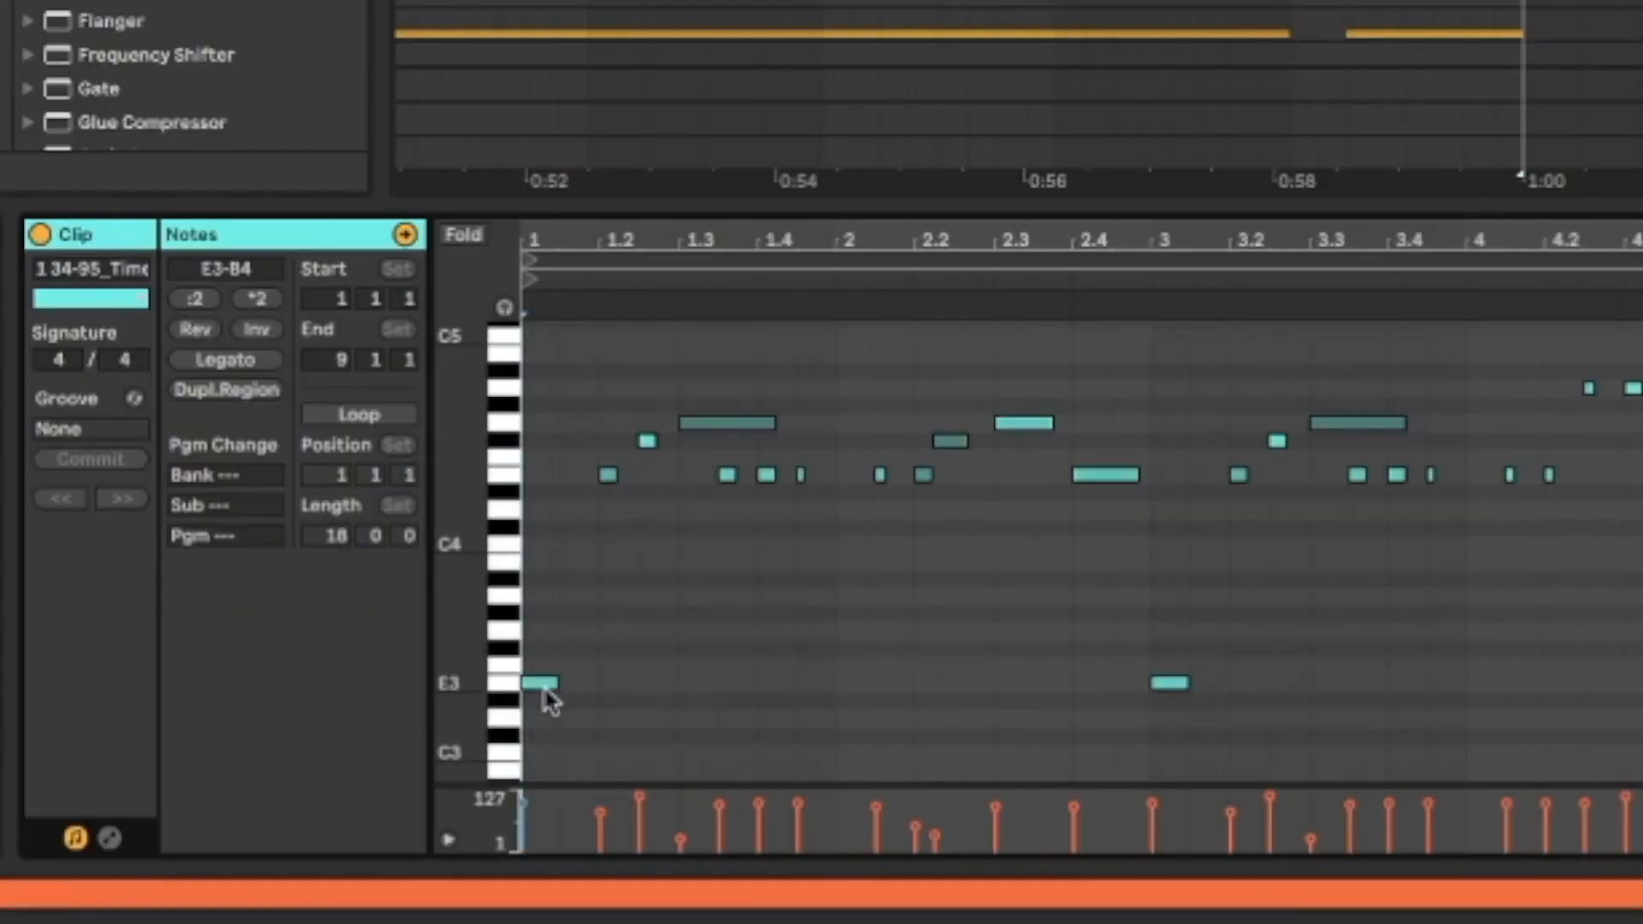
- Select the low E3 melody note and set a four-bar loop over the clip's start
left_click(541, 685)
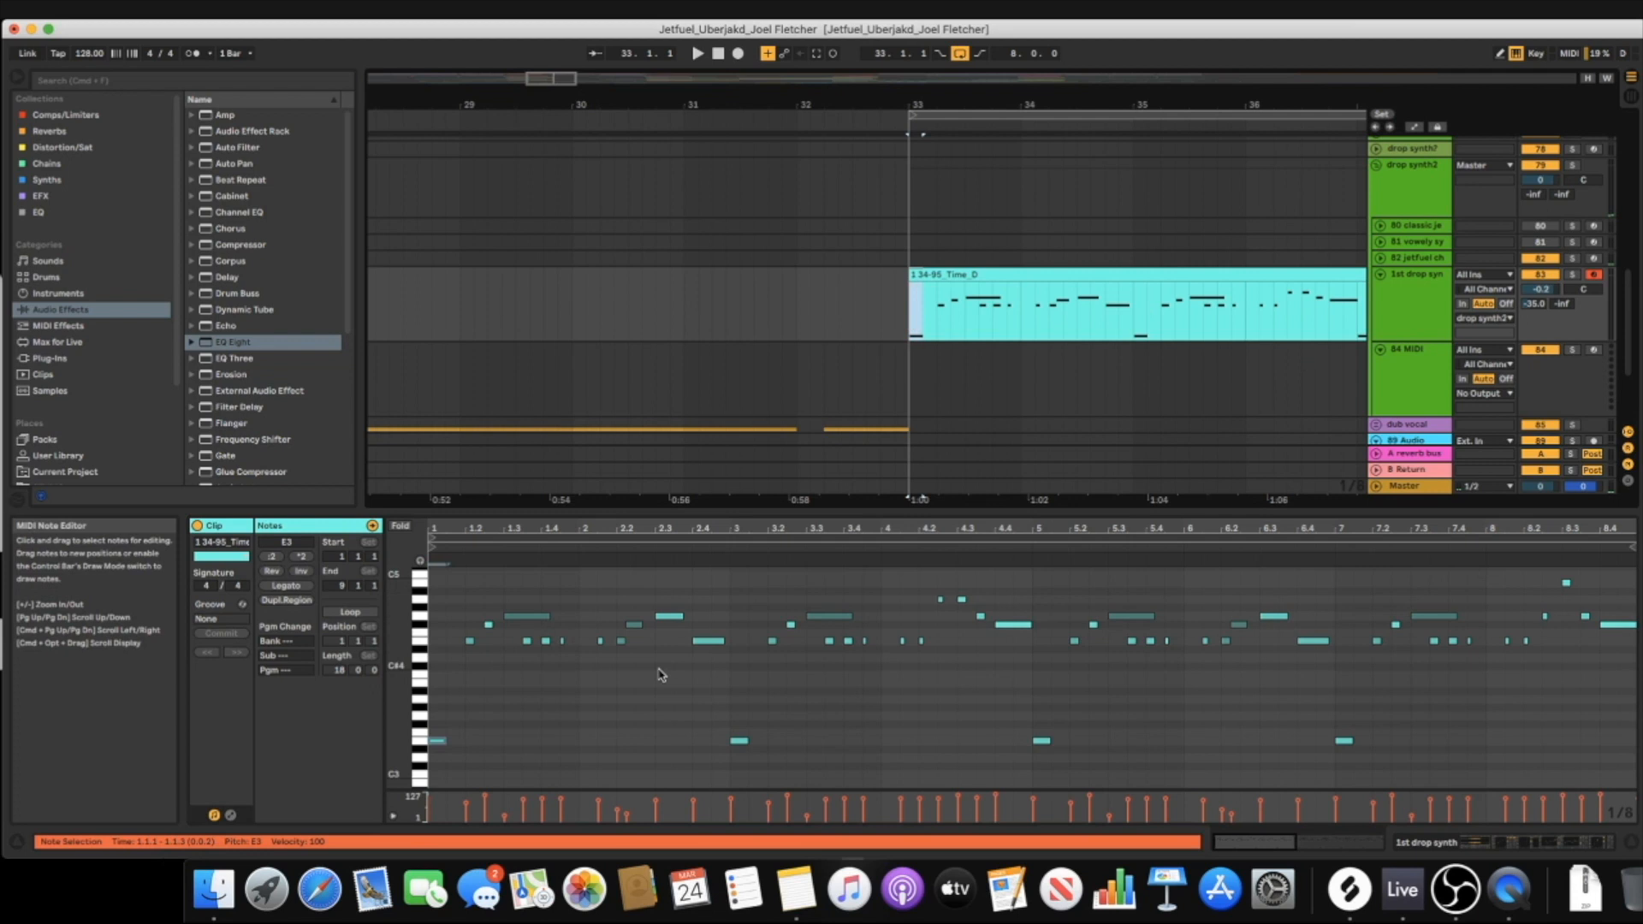
left_click(914, 311)
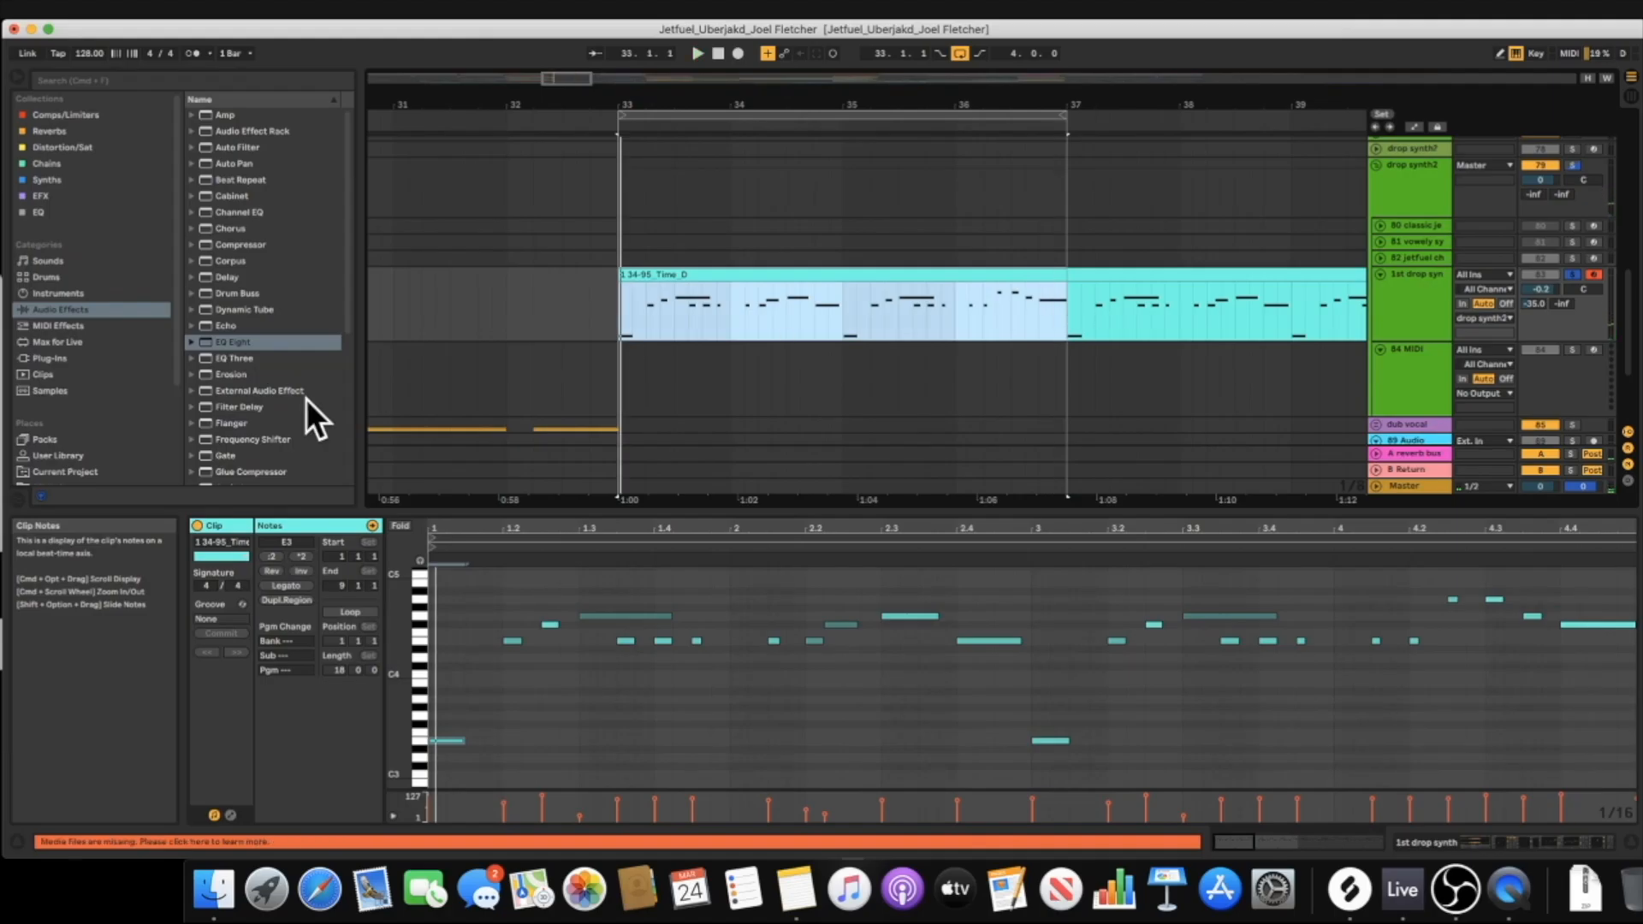
left_click(697, 275)
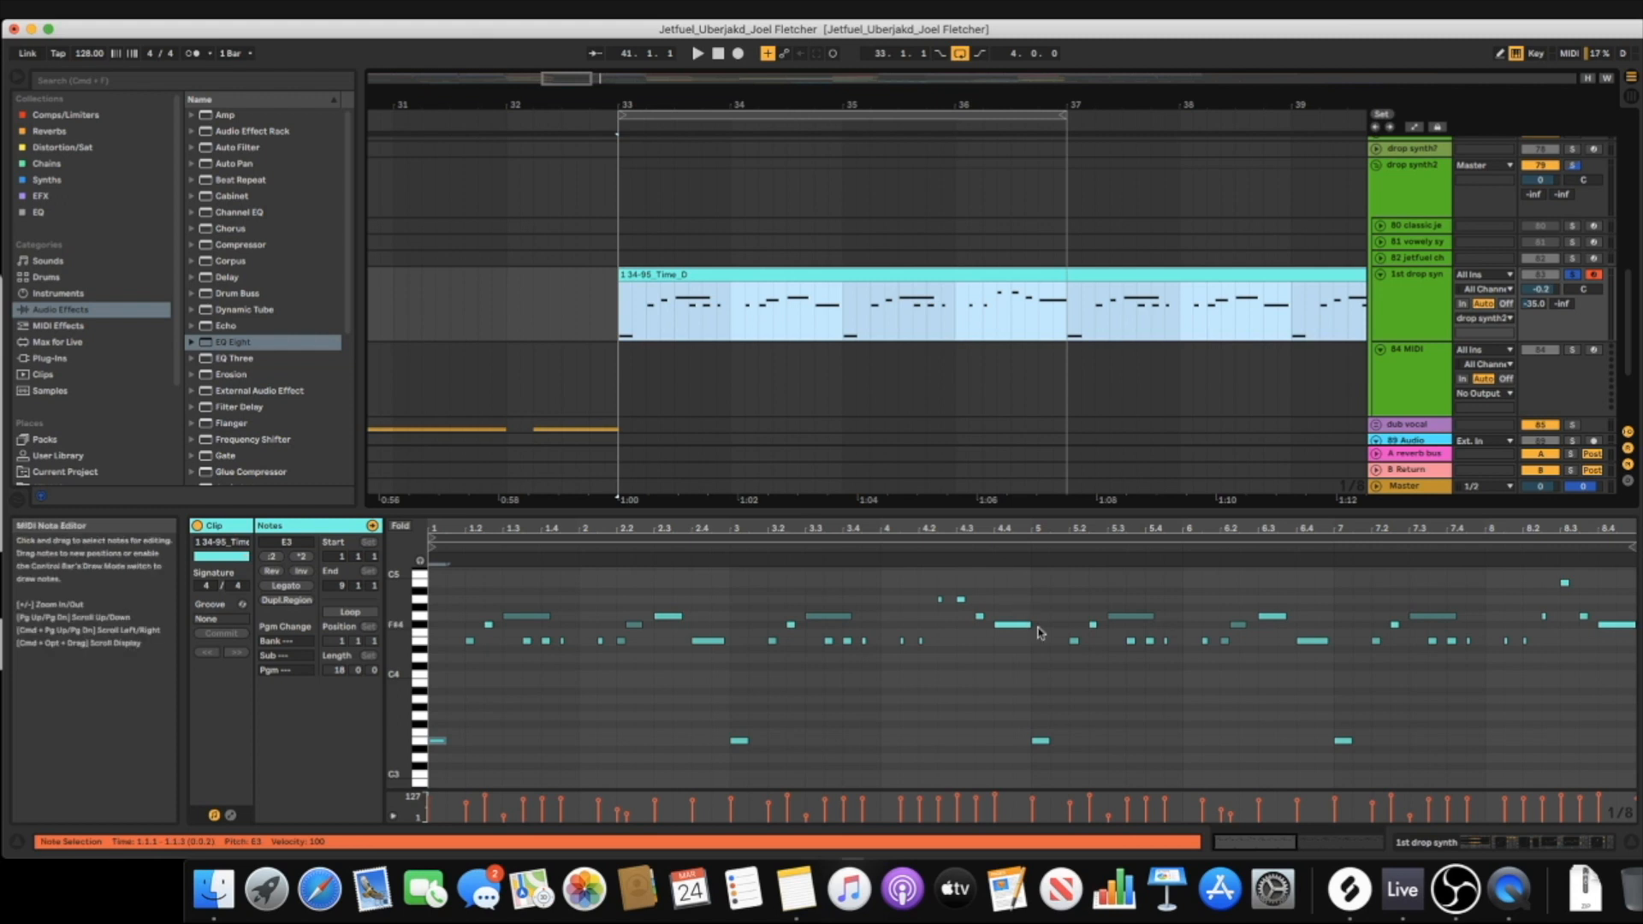
mouse_move(806, 628)
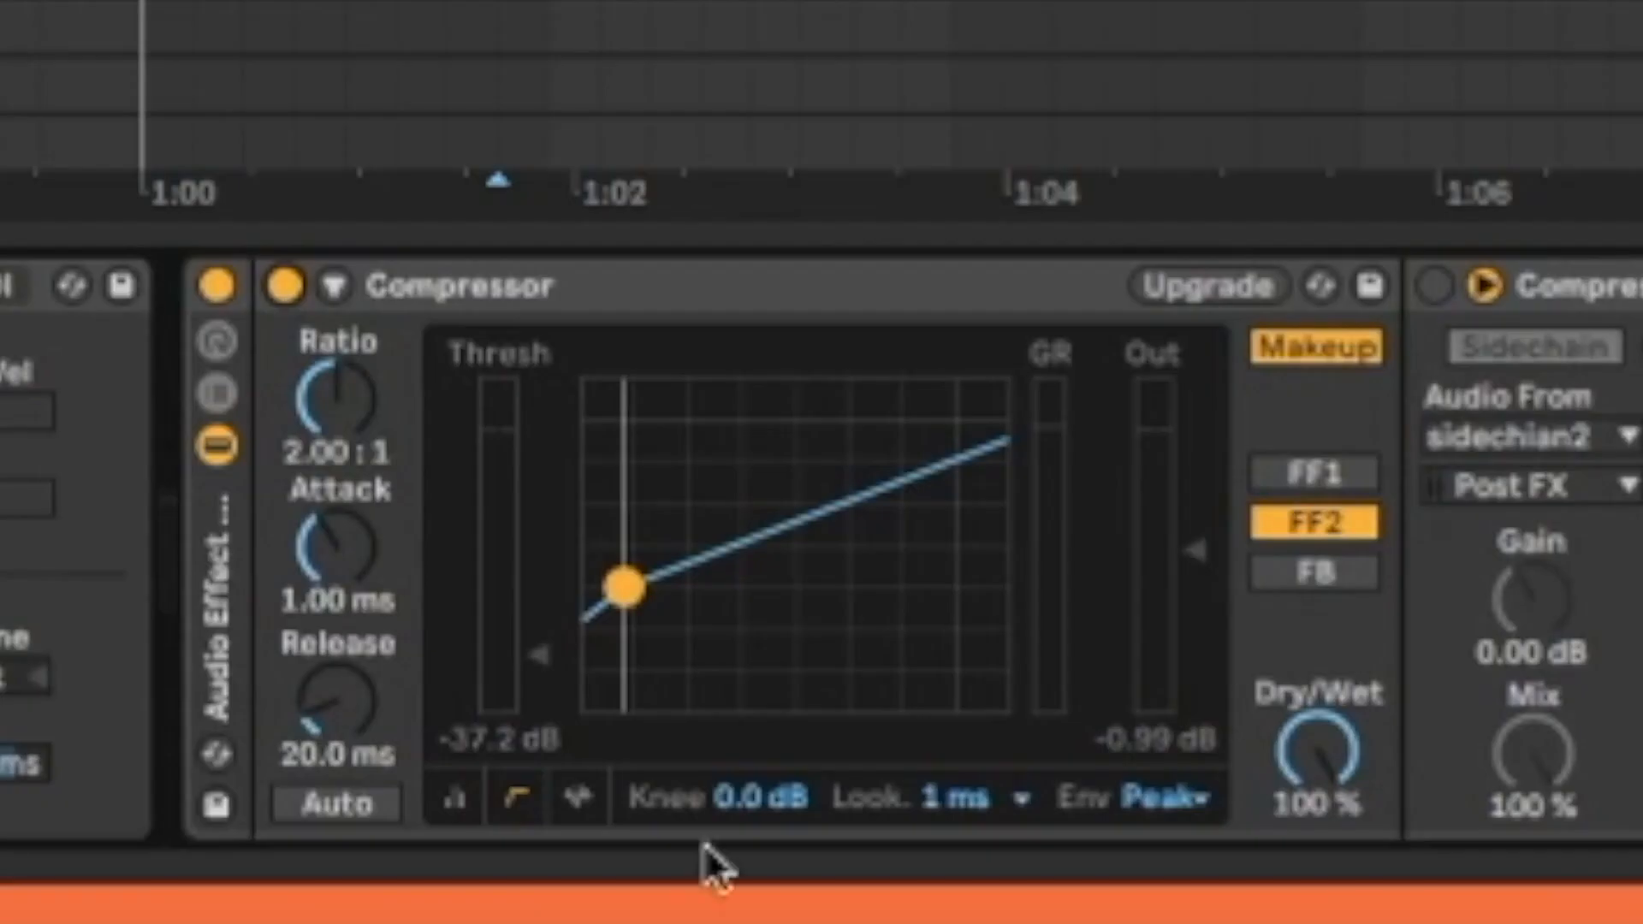
mouse_move(450, 257)
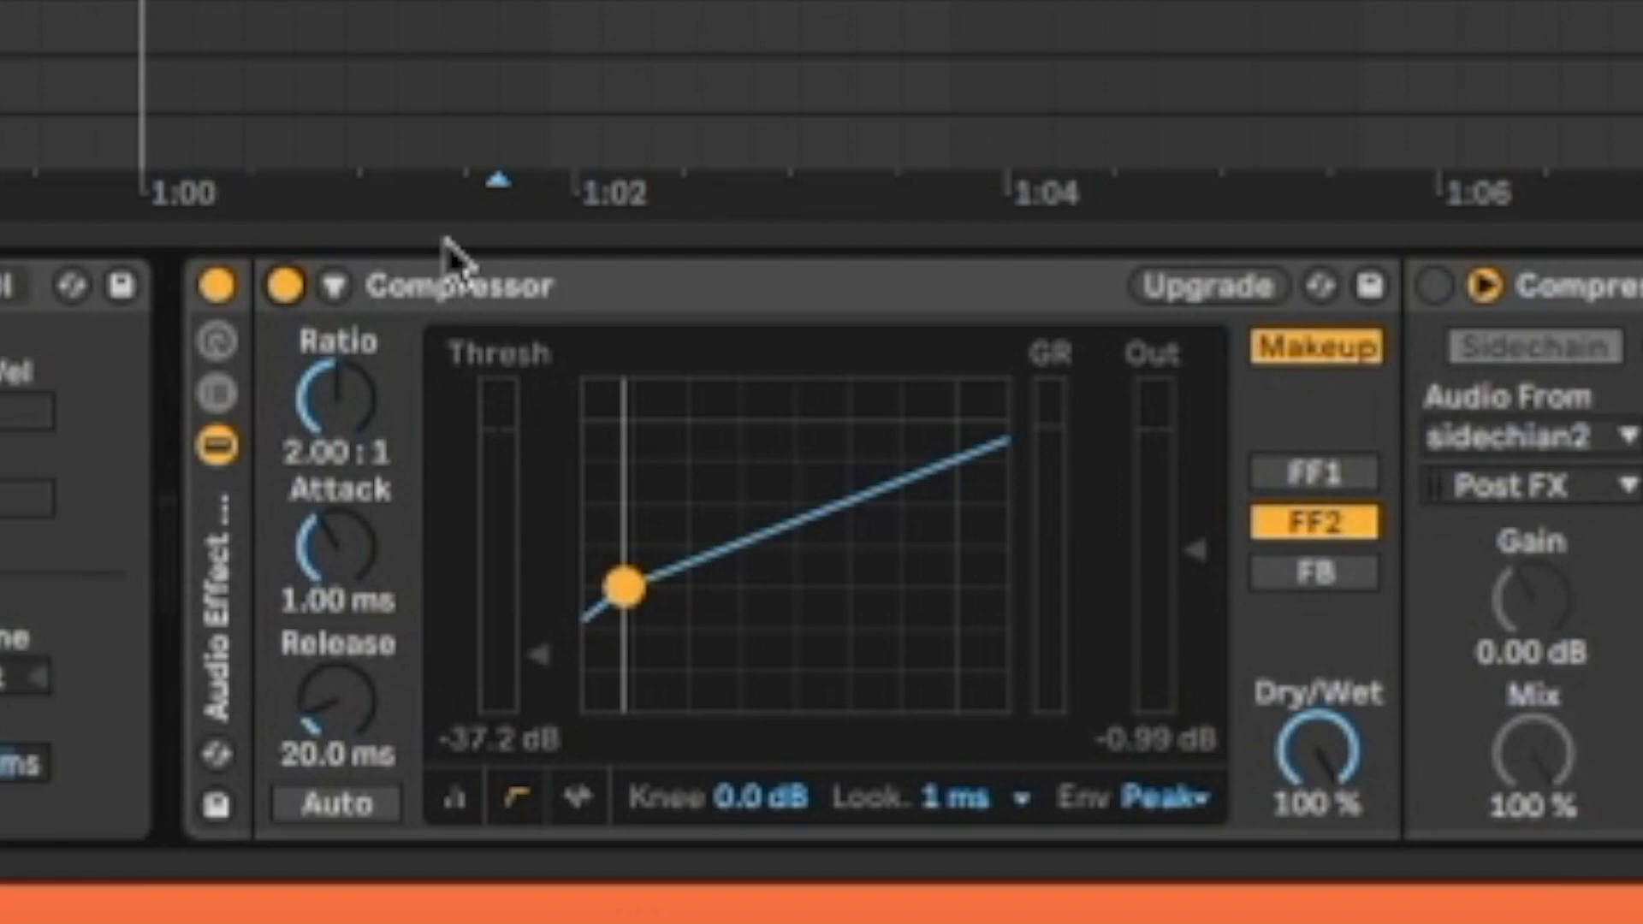
mouse_move(778, 442)
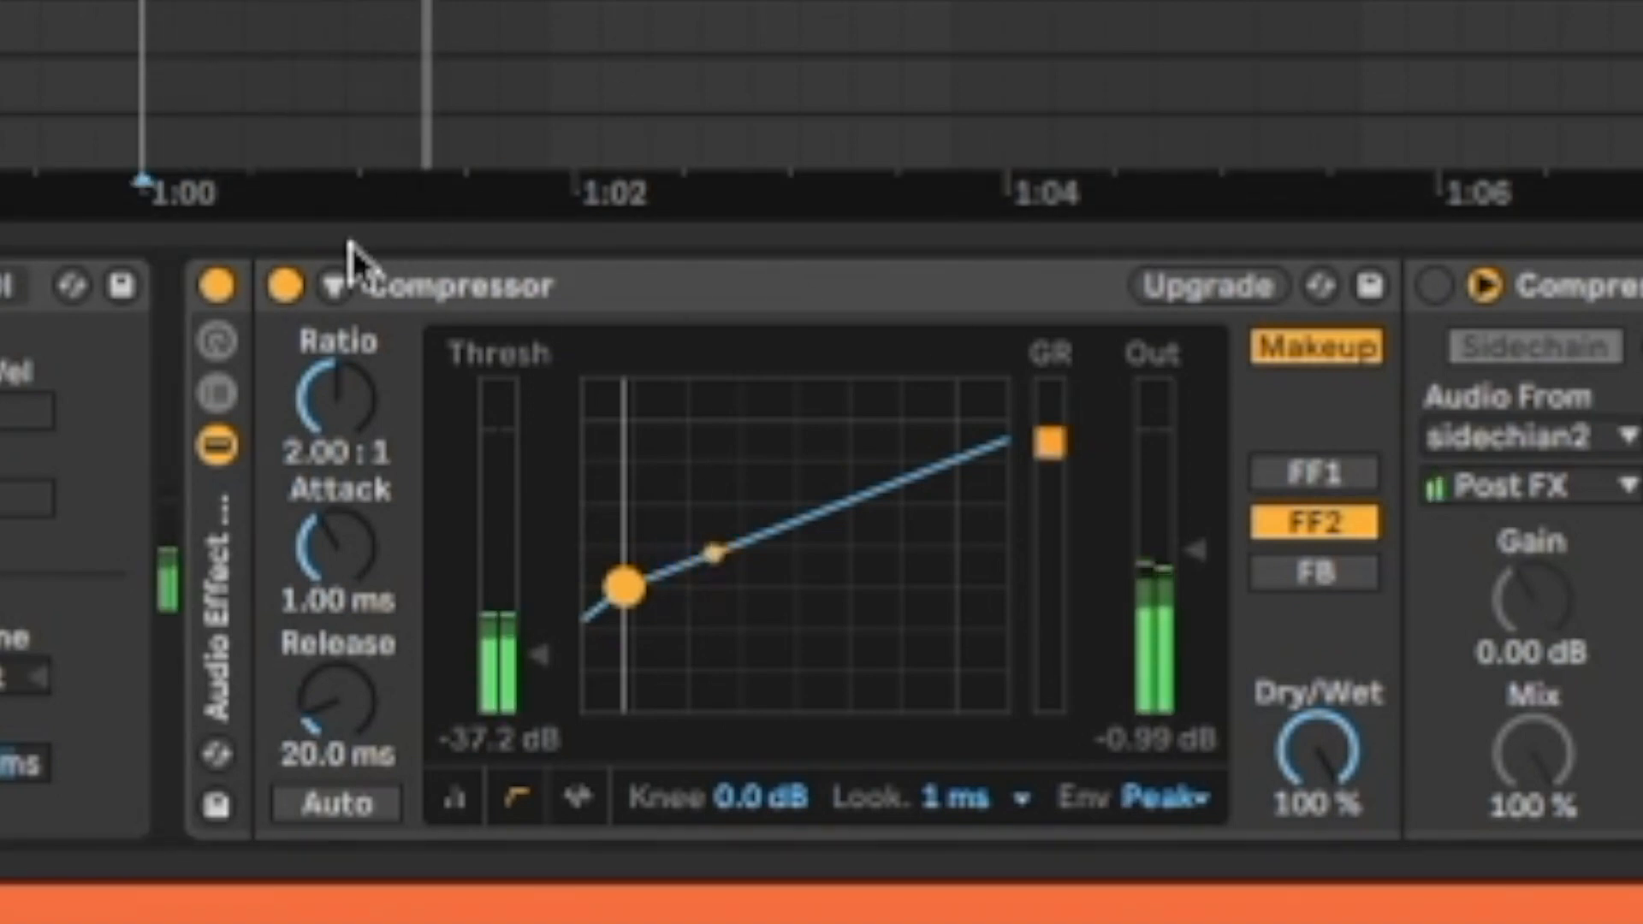
- Toggle the first 2:1 compressor off and on to A/B its effect on the melody
left_click(283, 285)
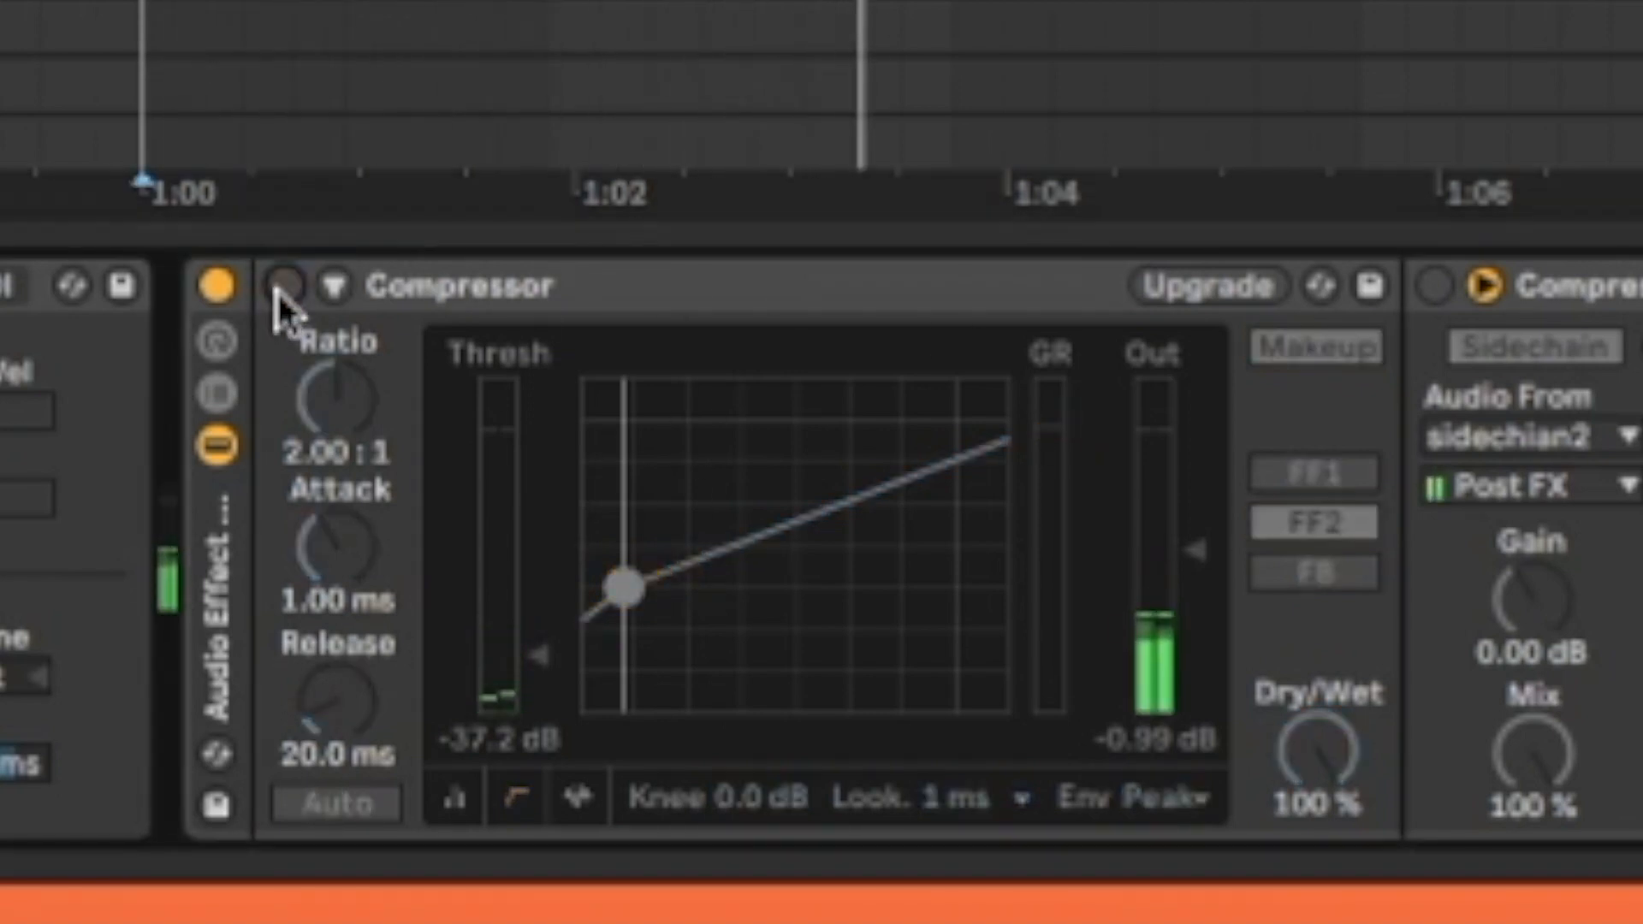
left_click(284, 284)
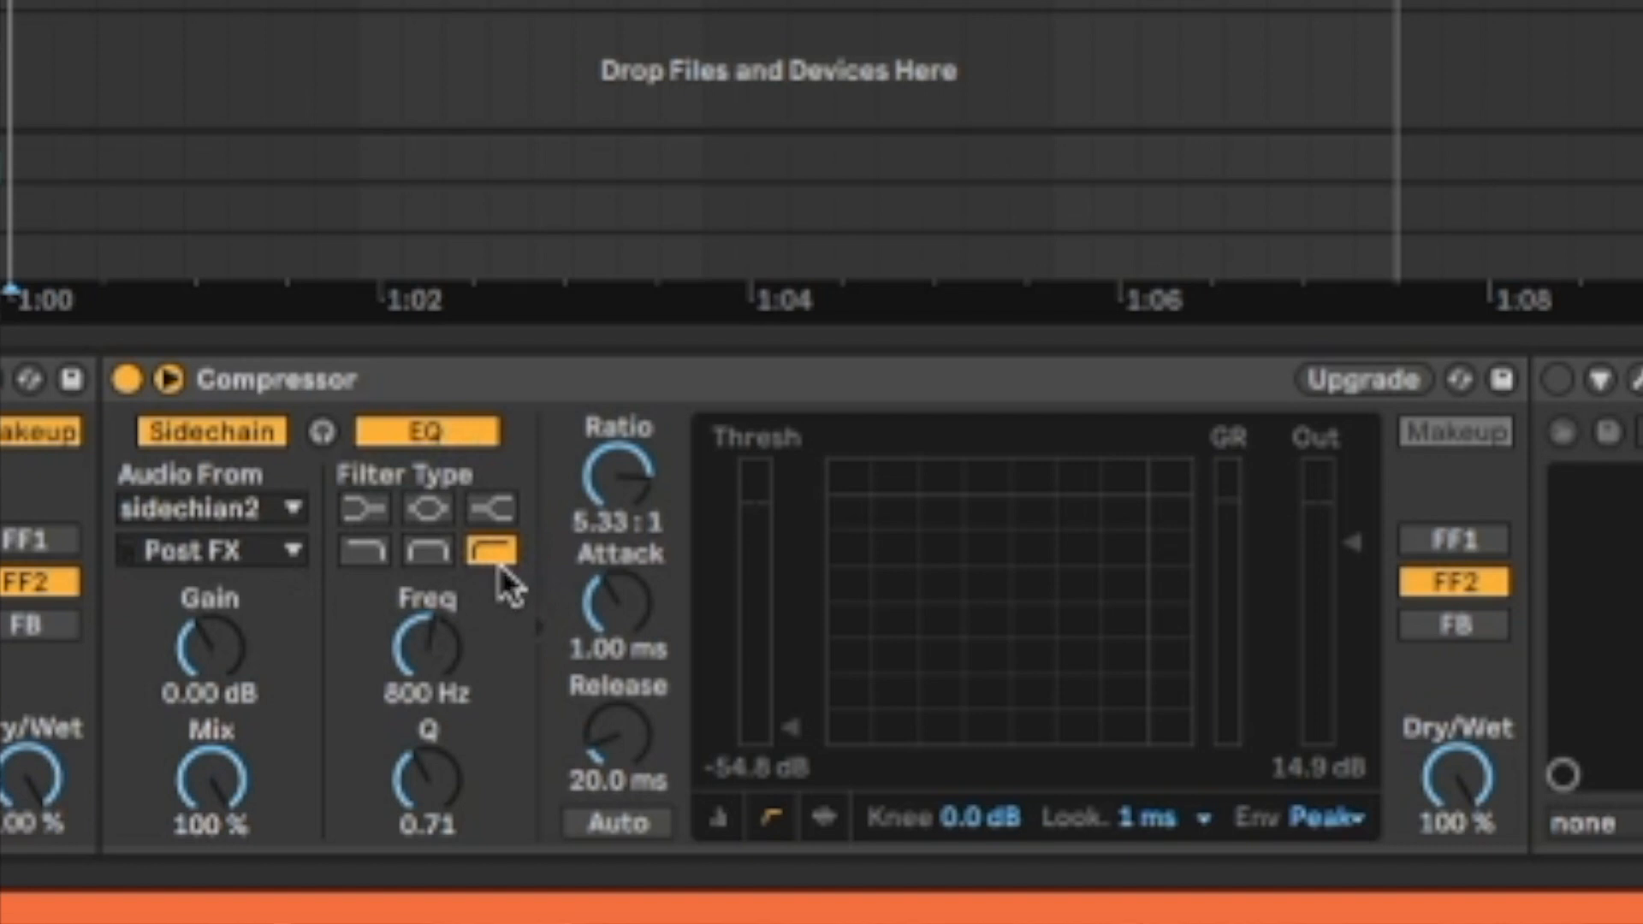
mouse_move(449, 708)
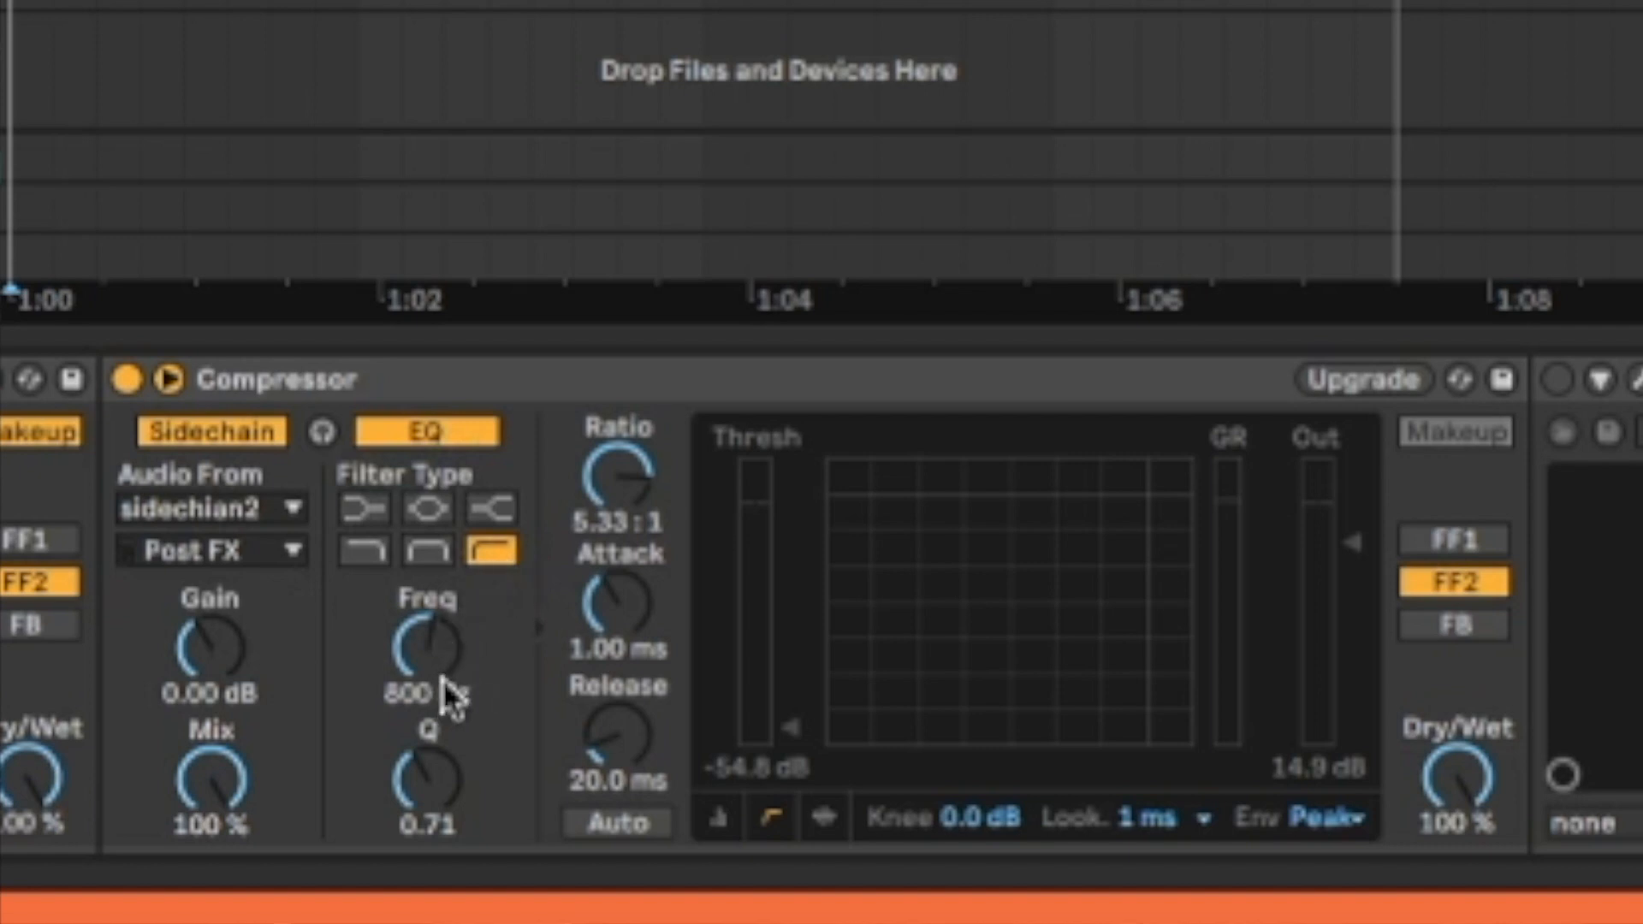
mouse_move(462, 628)
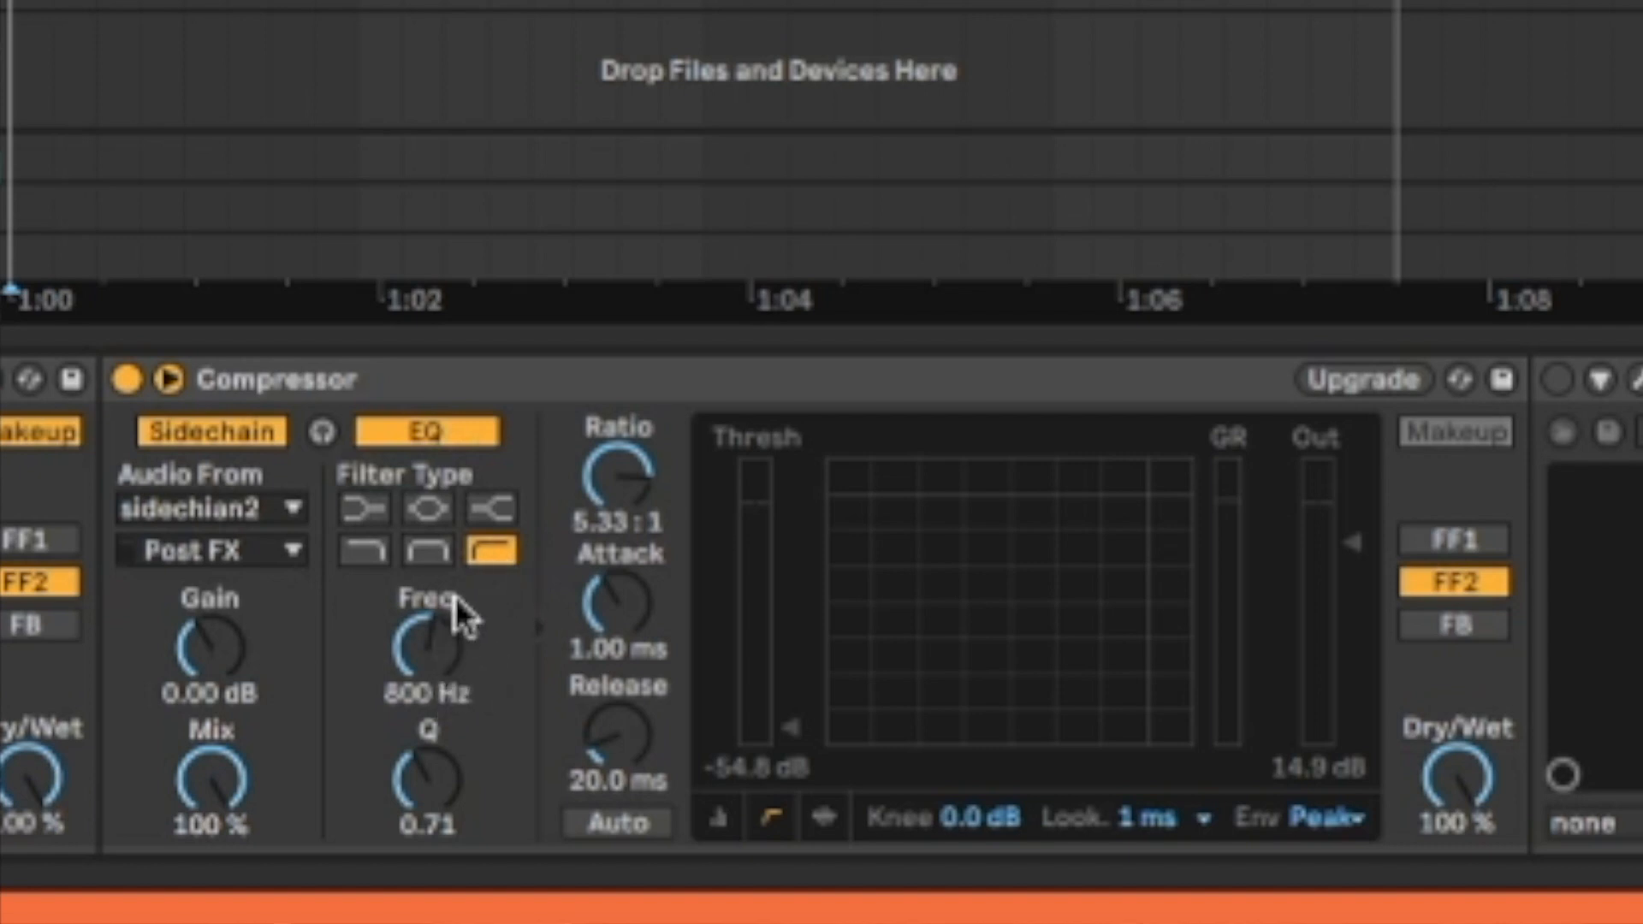
mouse_move(491, 729)
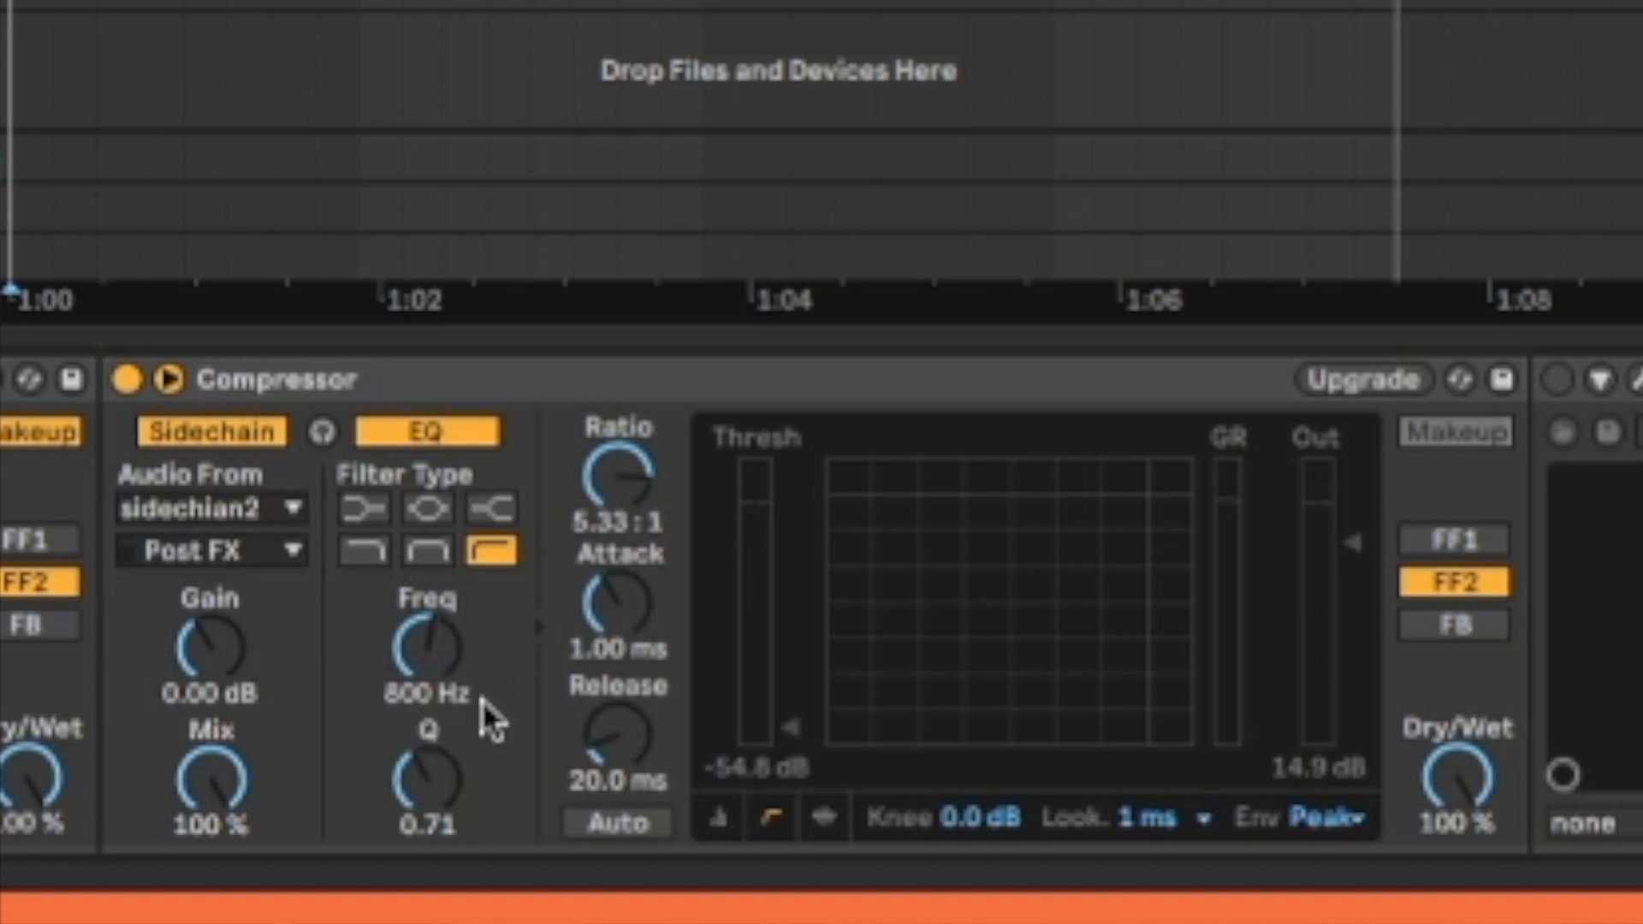
mouse_move(452, 738)
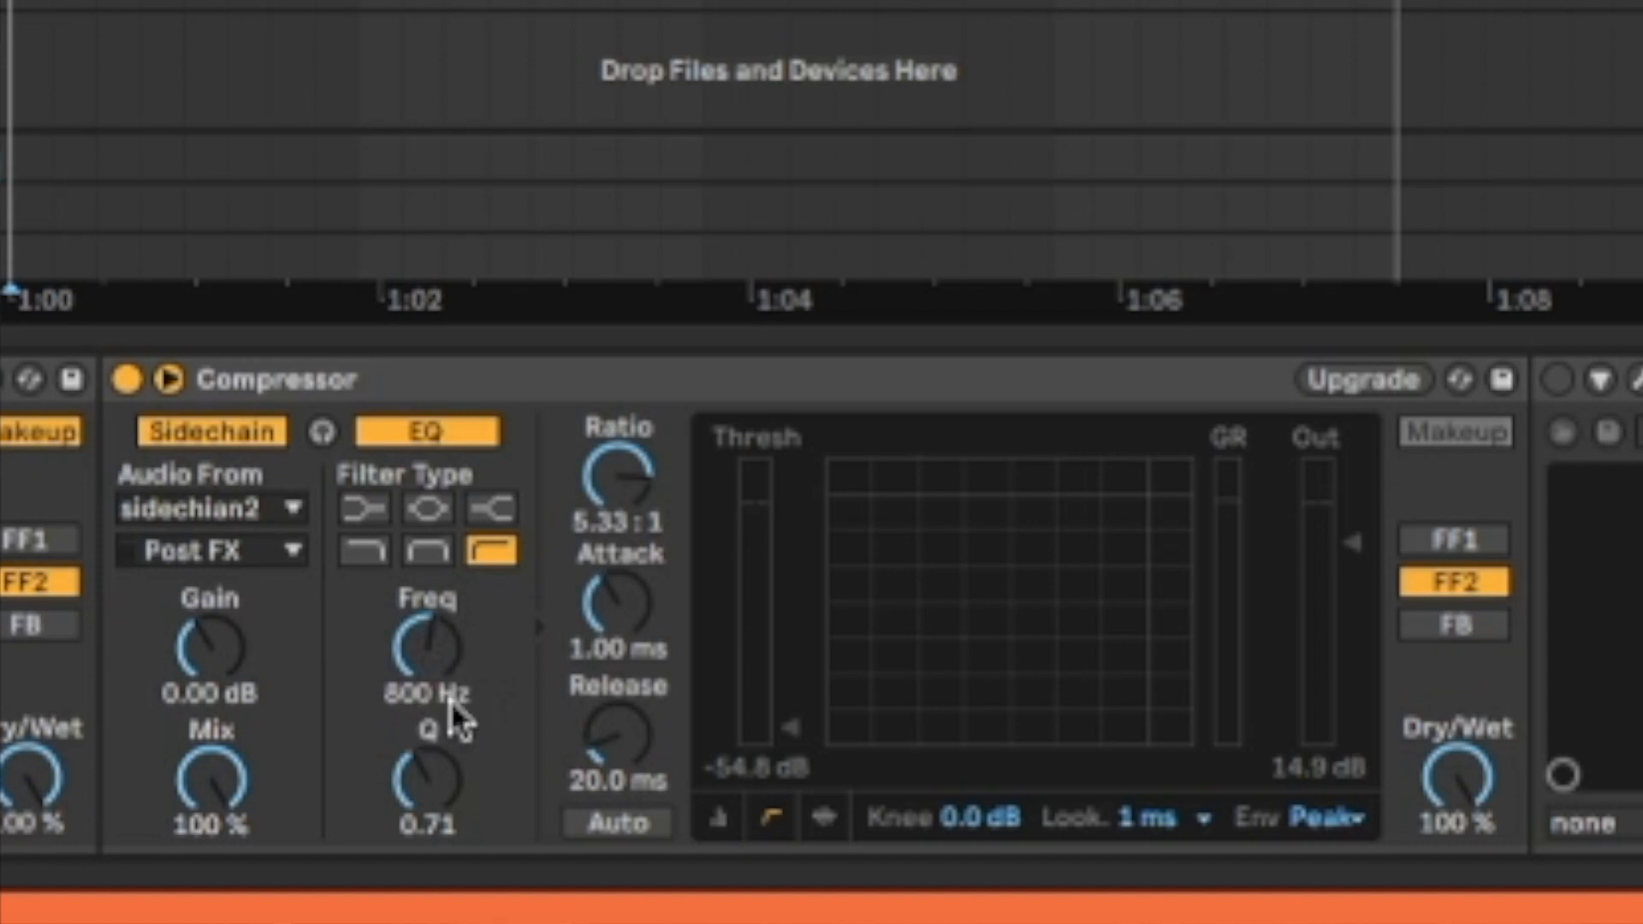
mouse_move(592, 560)
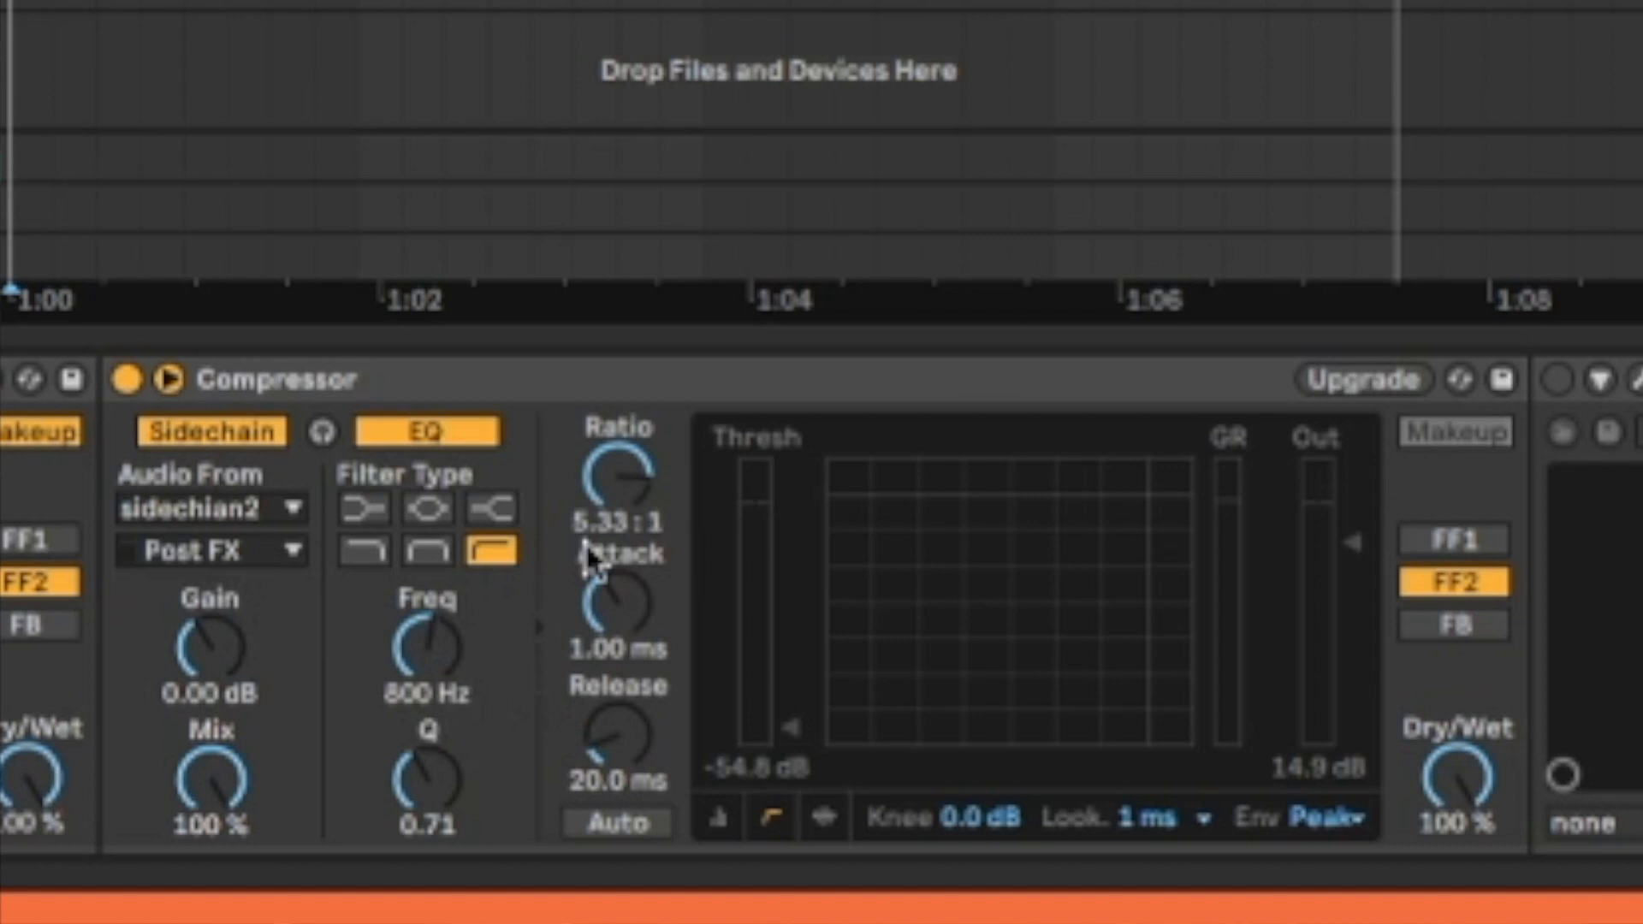
mouse_move(612, 622)
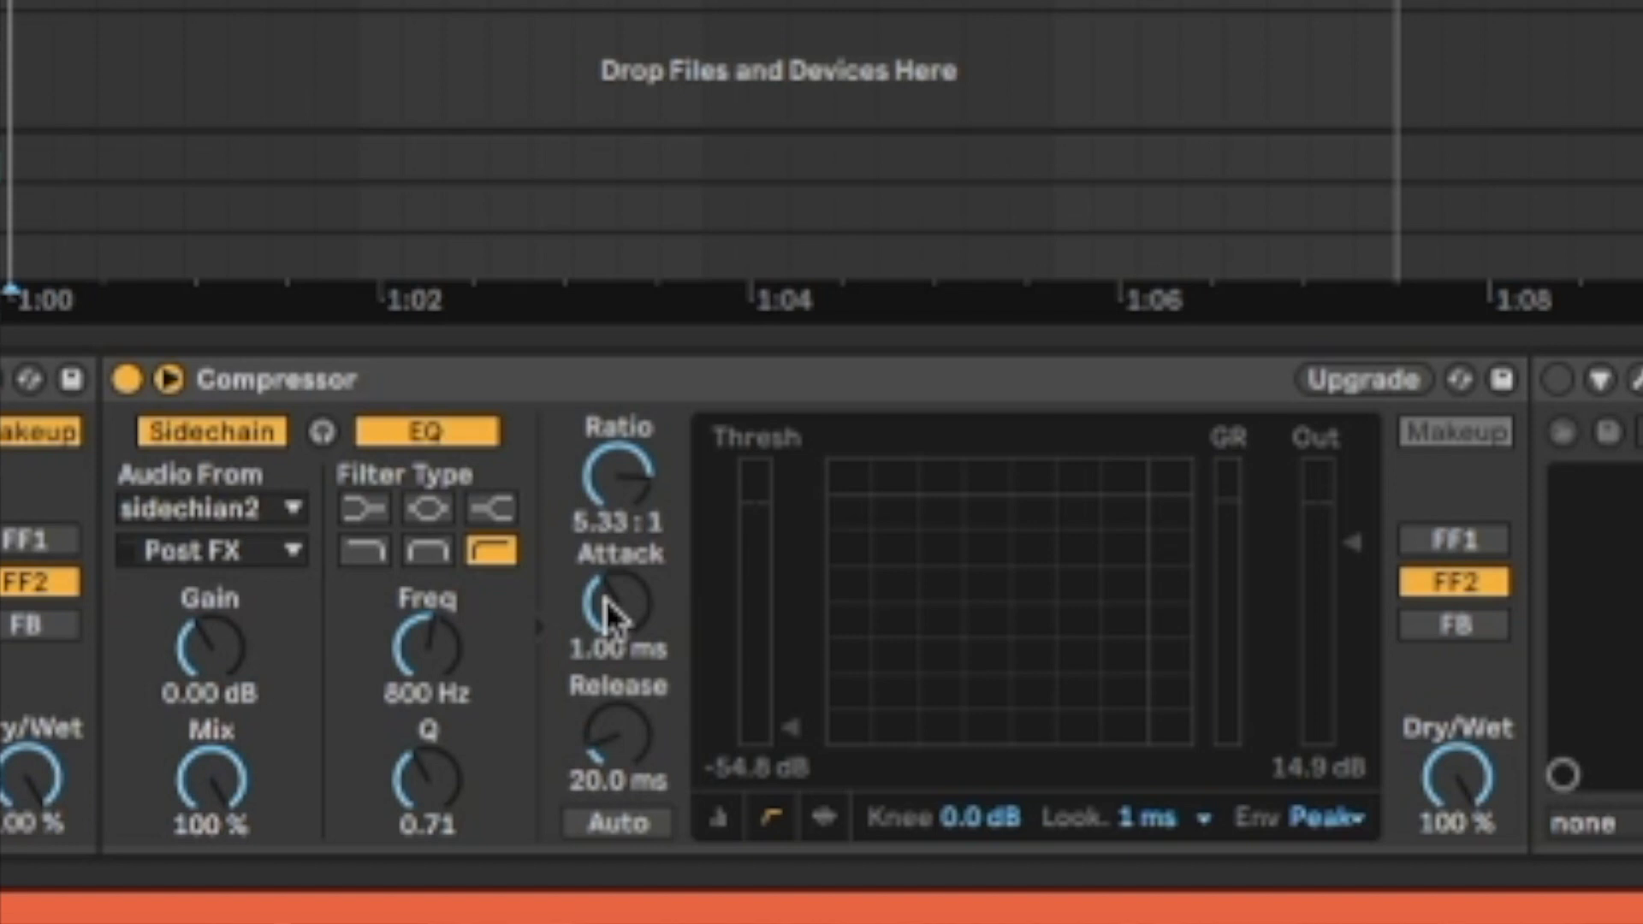
mouse_move(1257, 431)
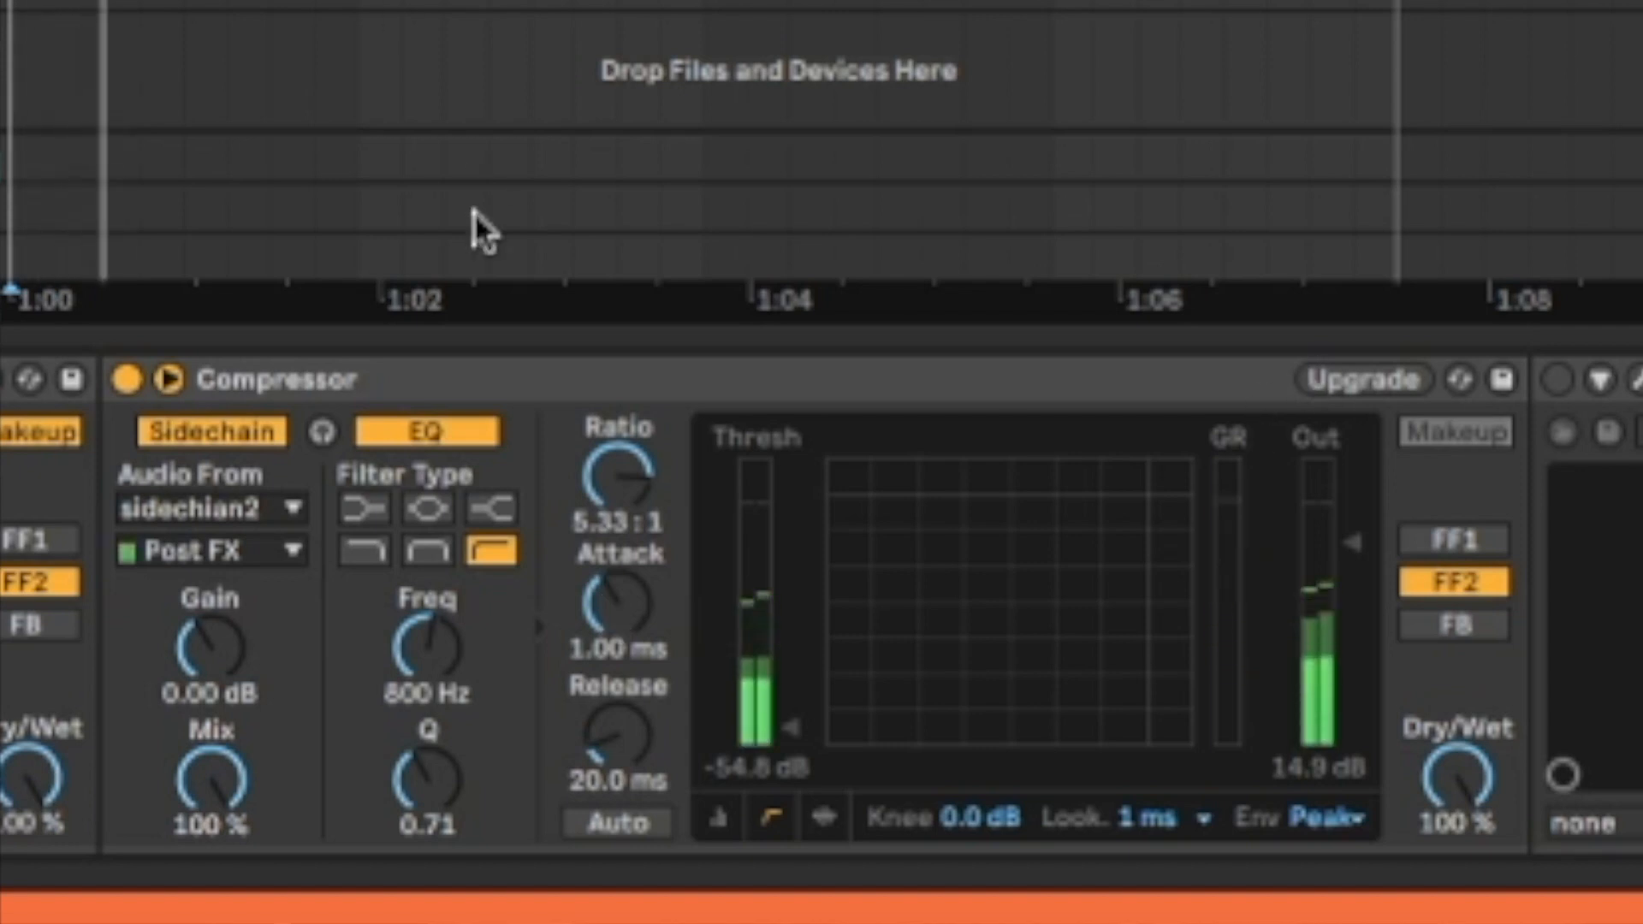
- Switch the sidechain compressor off and back on to compare the vocal
left_click(127, 380)
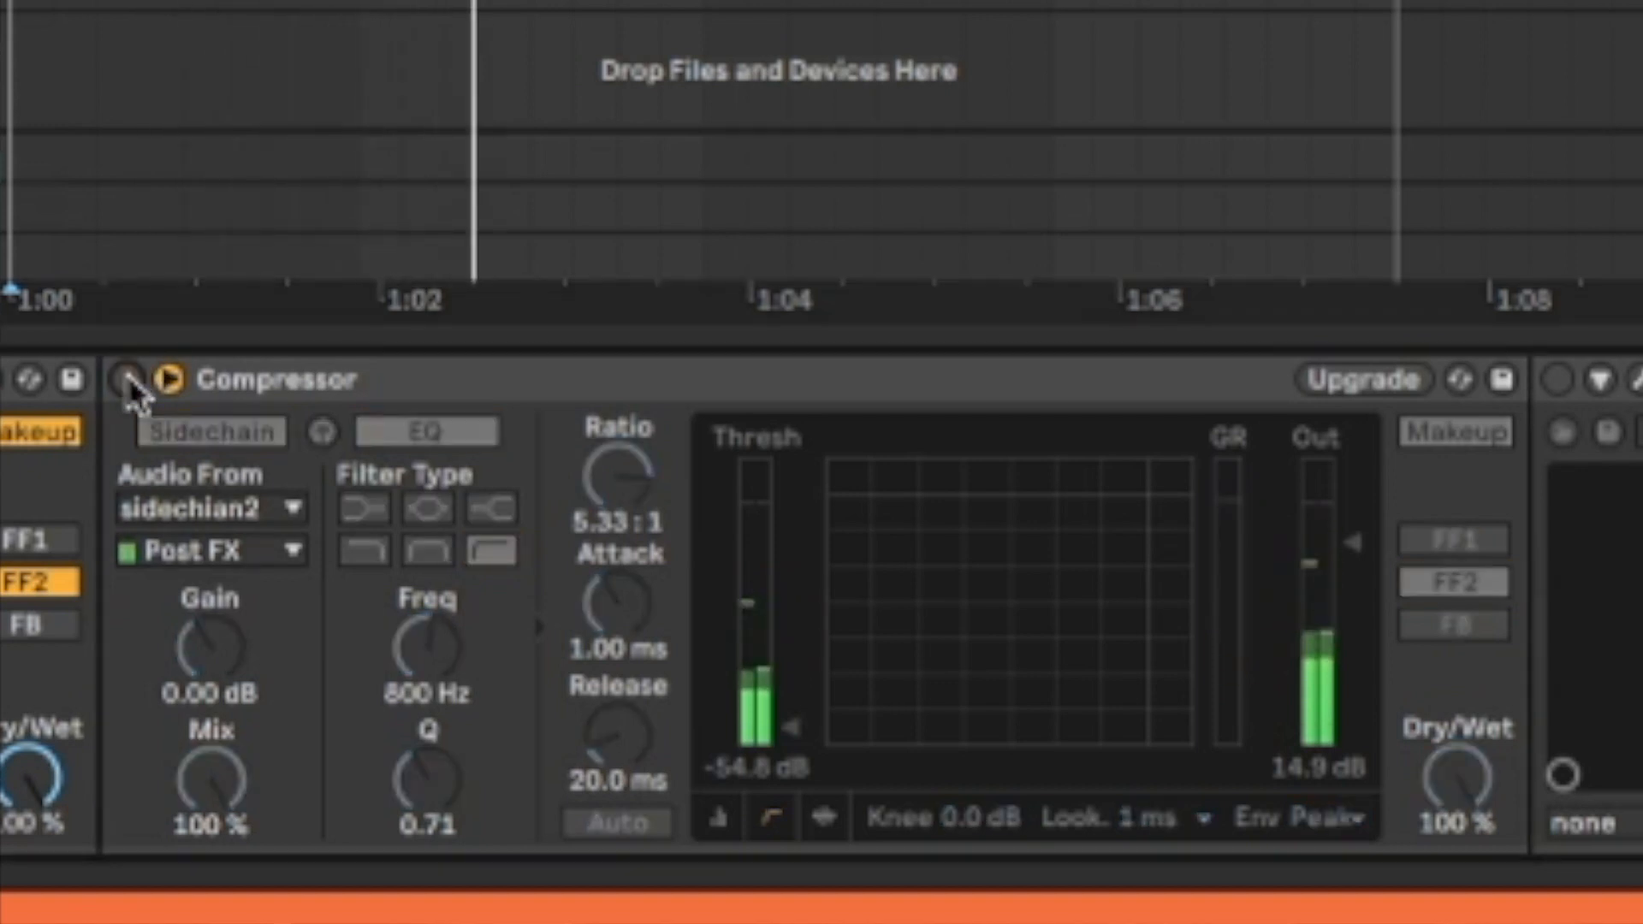
left_click(126, 380)
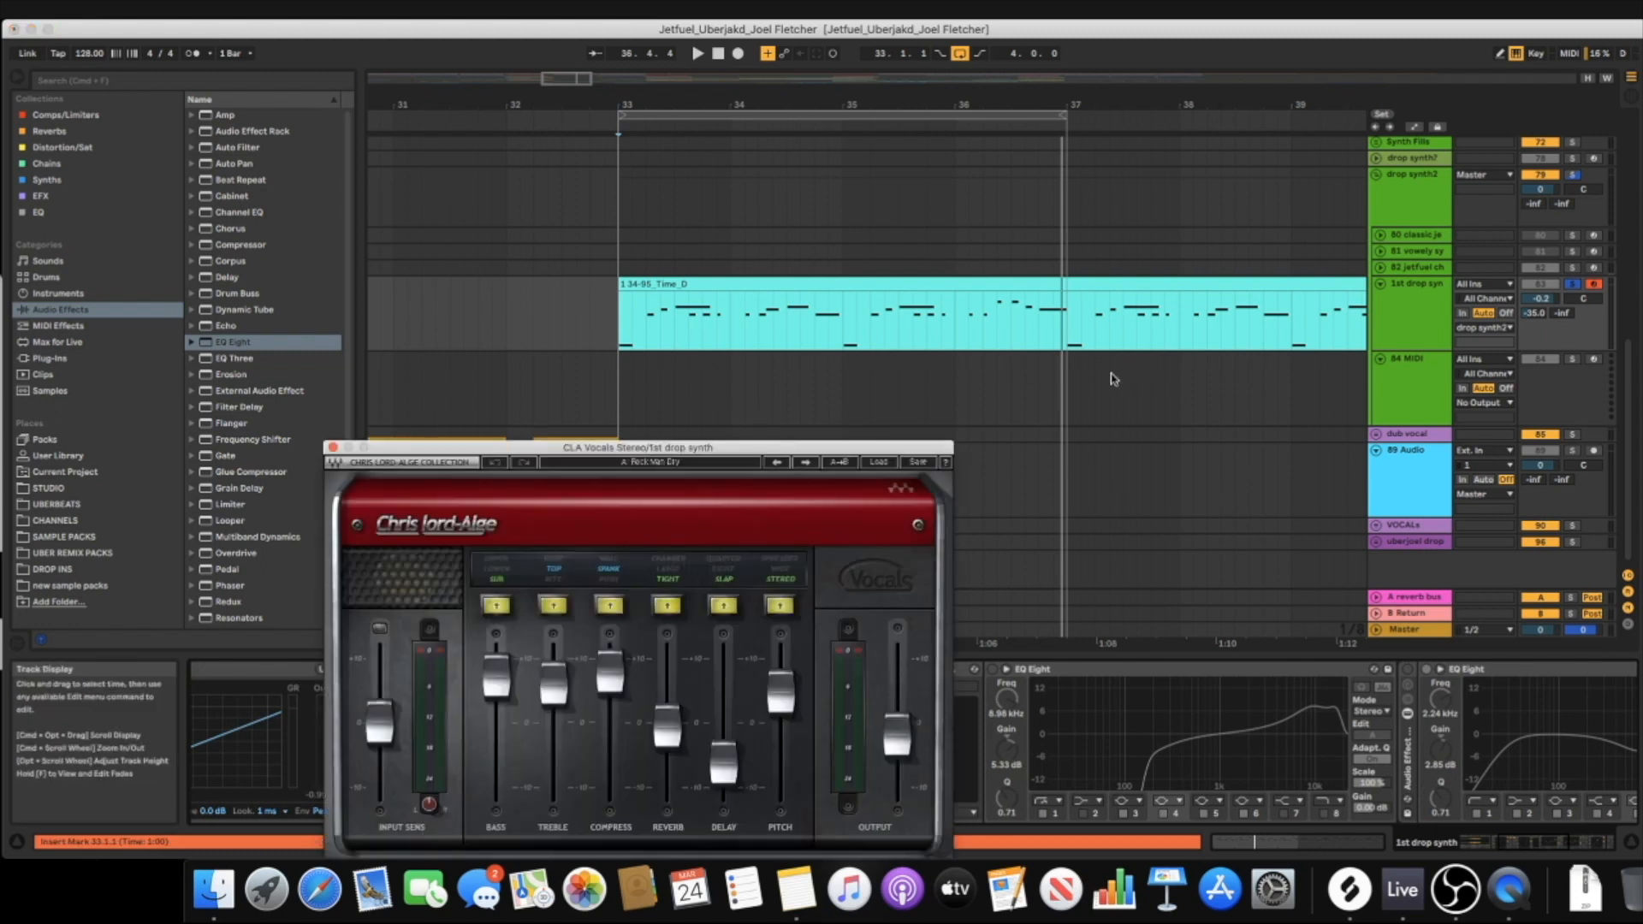
- Move the CLA Vocals plugin window aside to review the Rock Man Dry preset faders
left_click_drag(637, 447, 1303, 363)
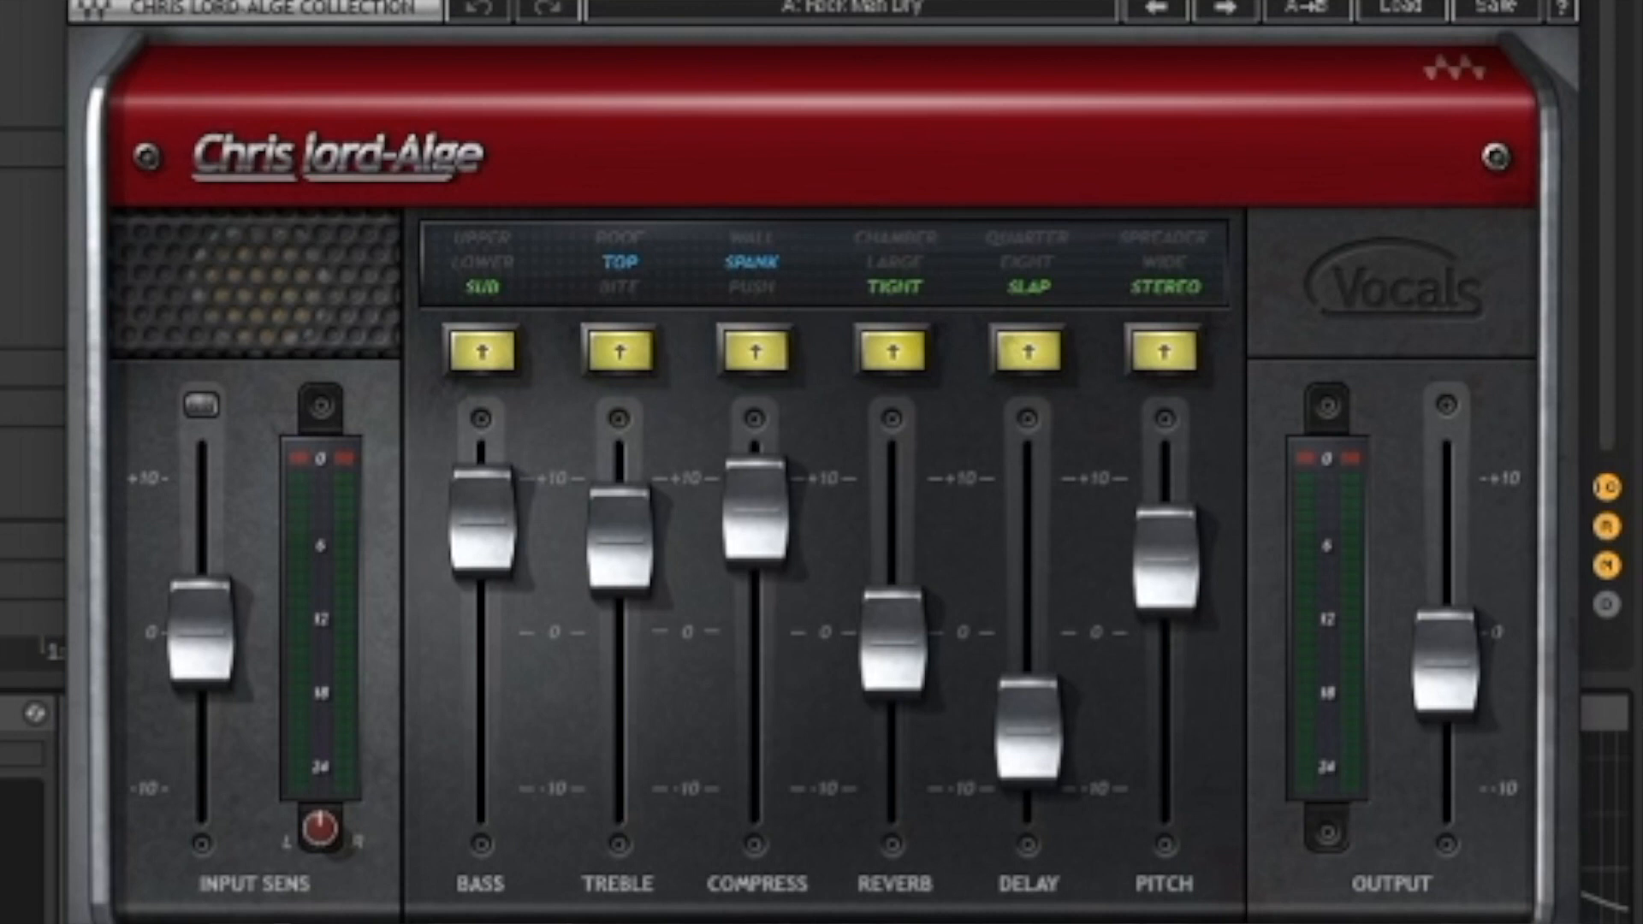
mouse_move(638, 476)
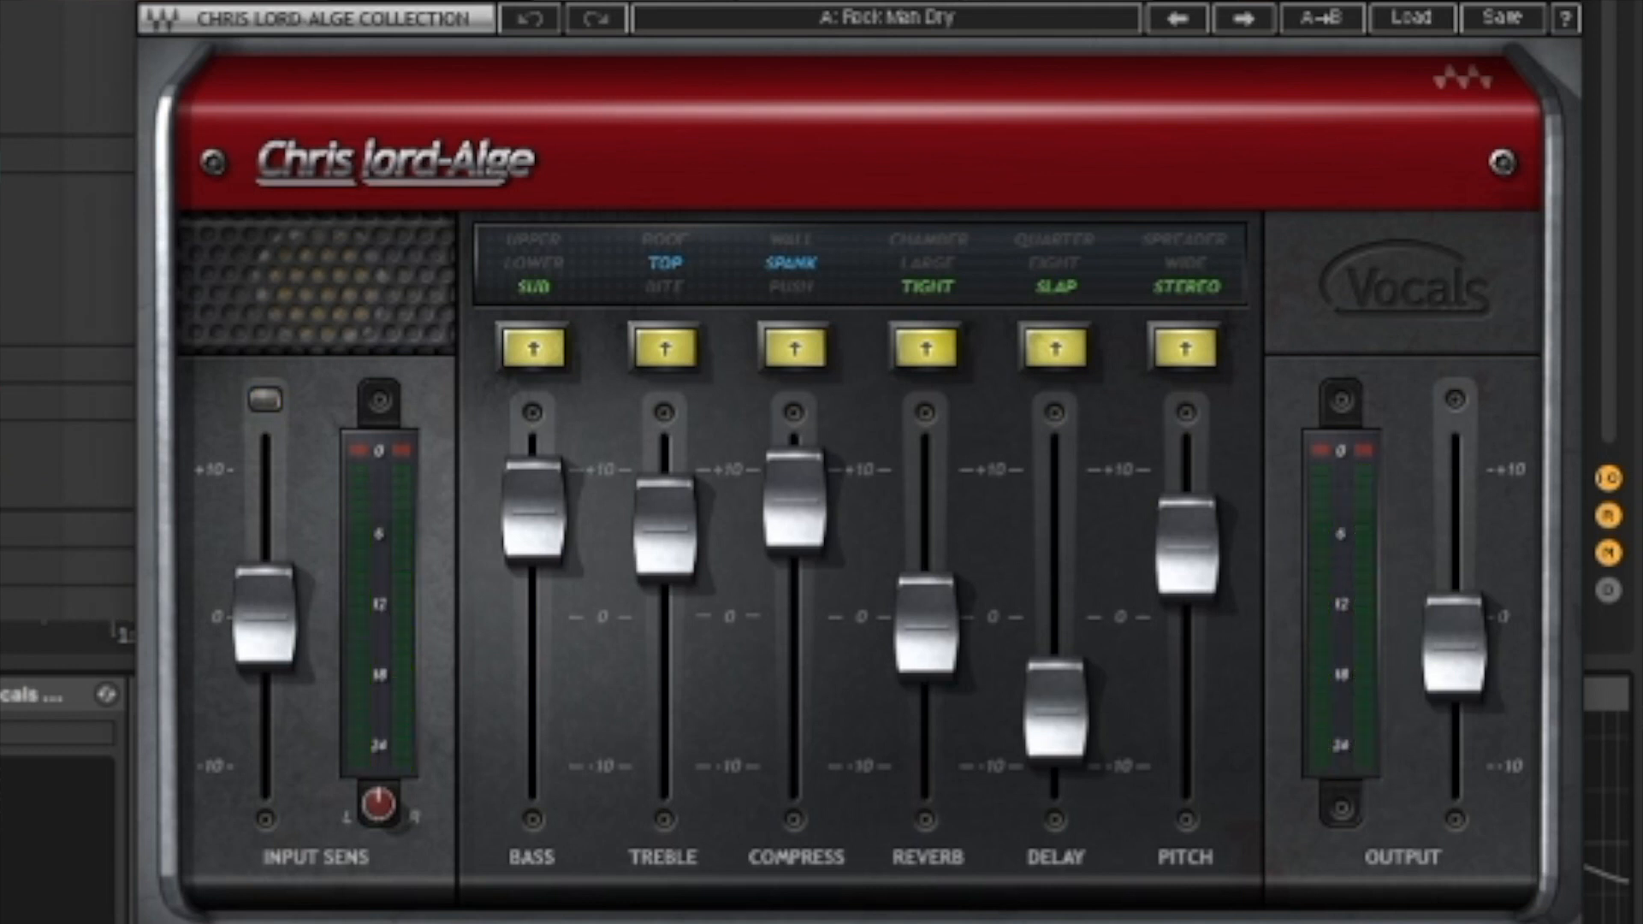
mouse_move(582, 308)
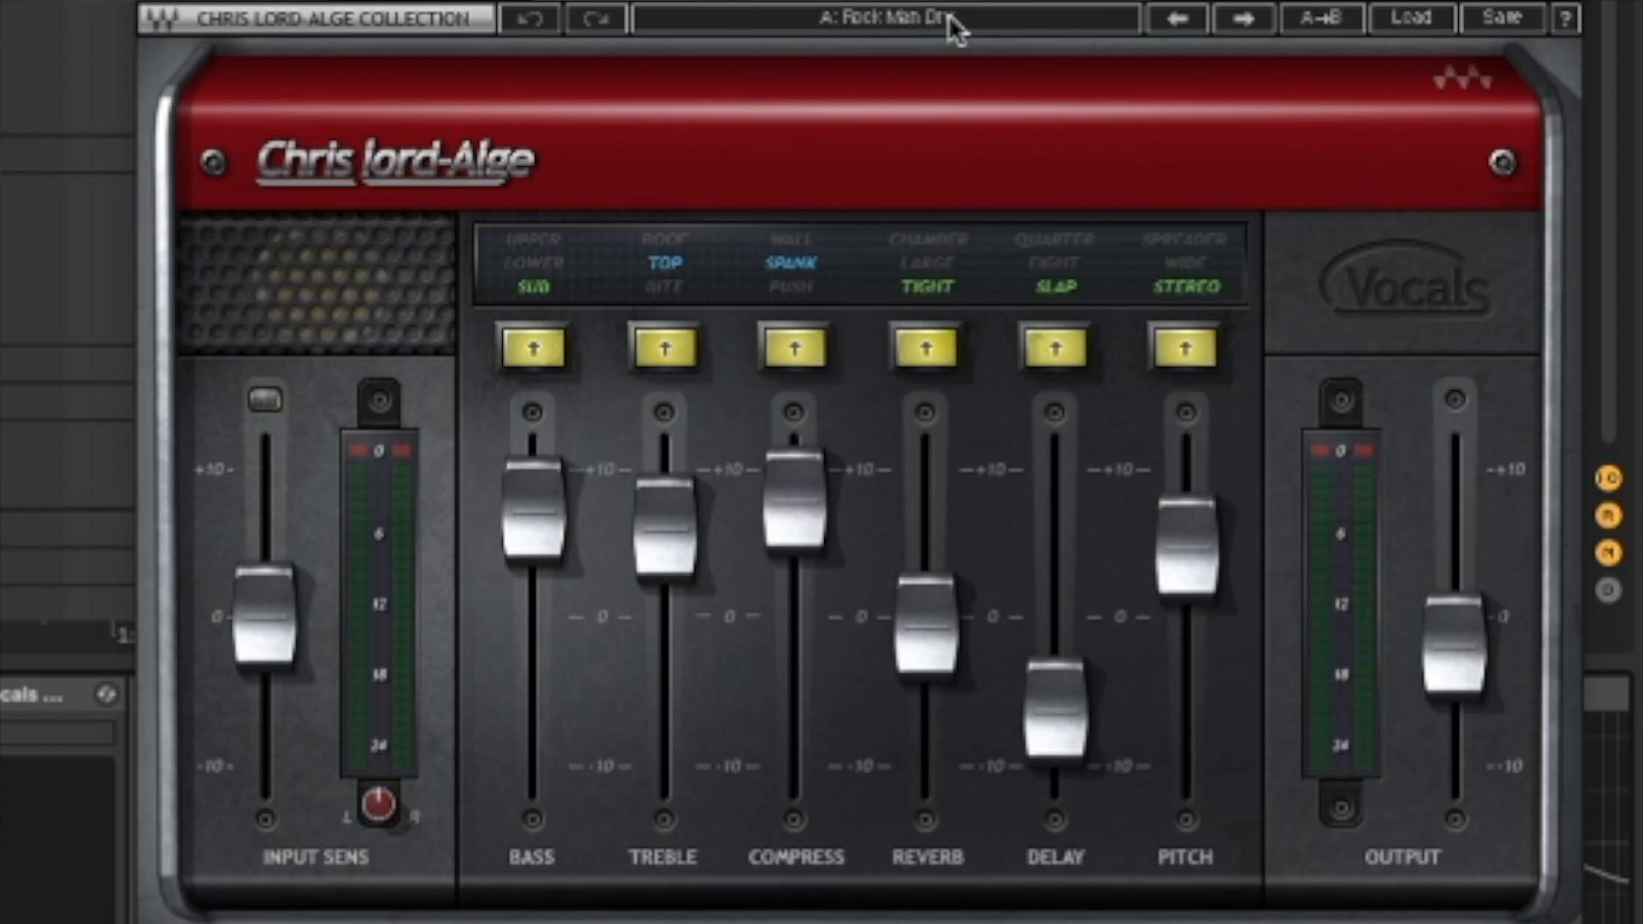
mouse_move(970, 65)
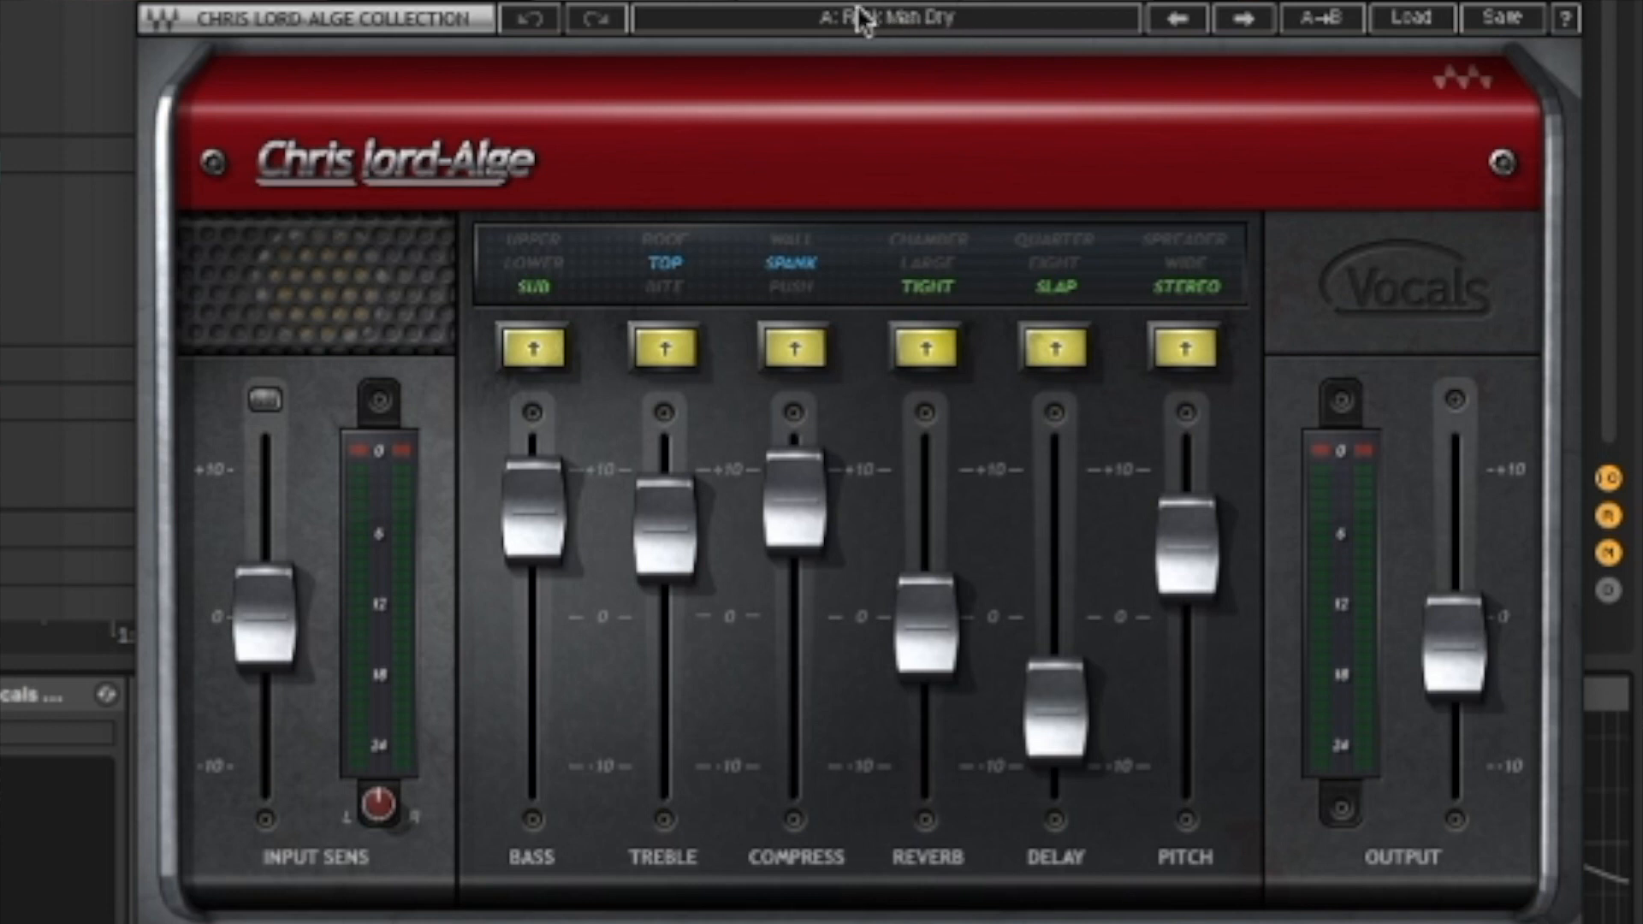
mouse_move(779, 347)
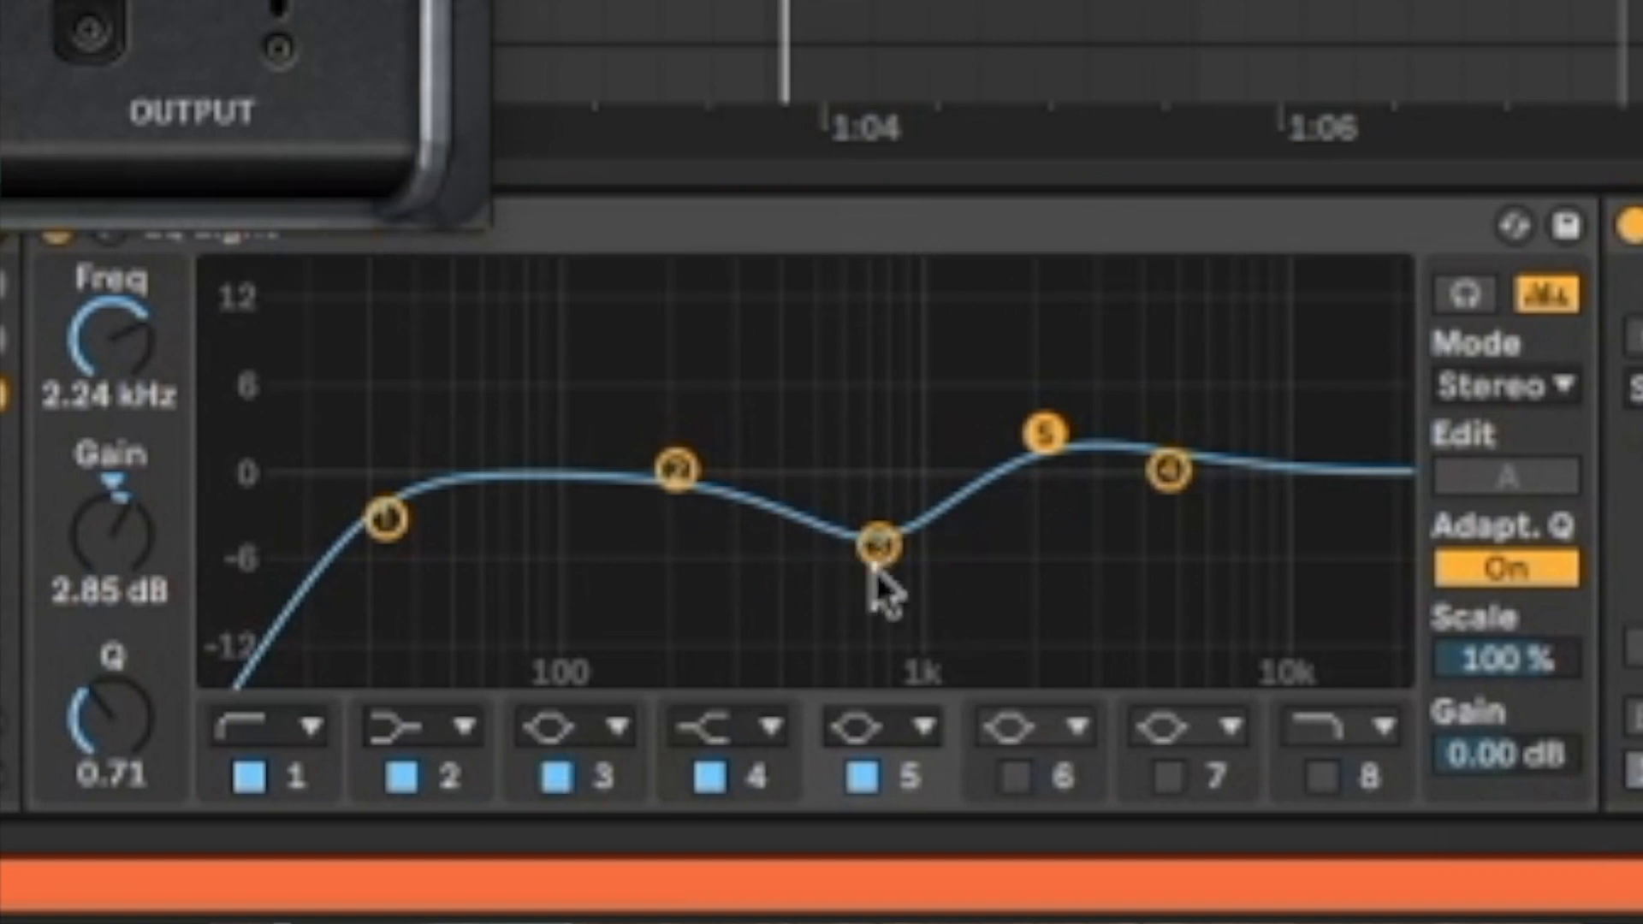
mouse_move(985, 571)
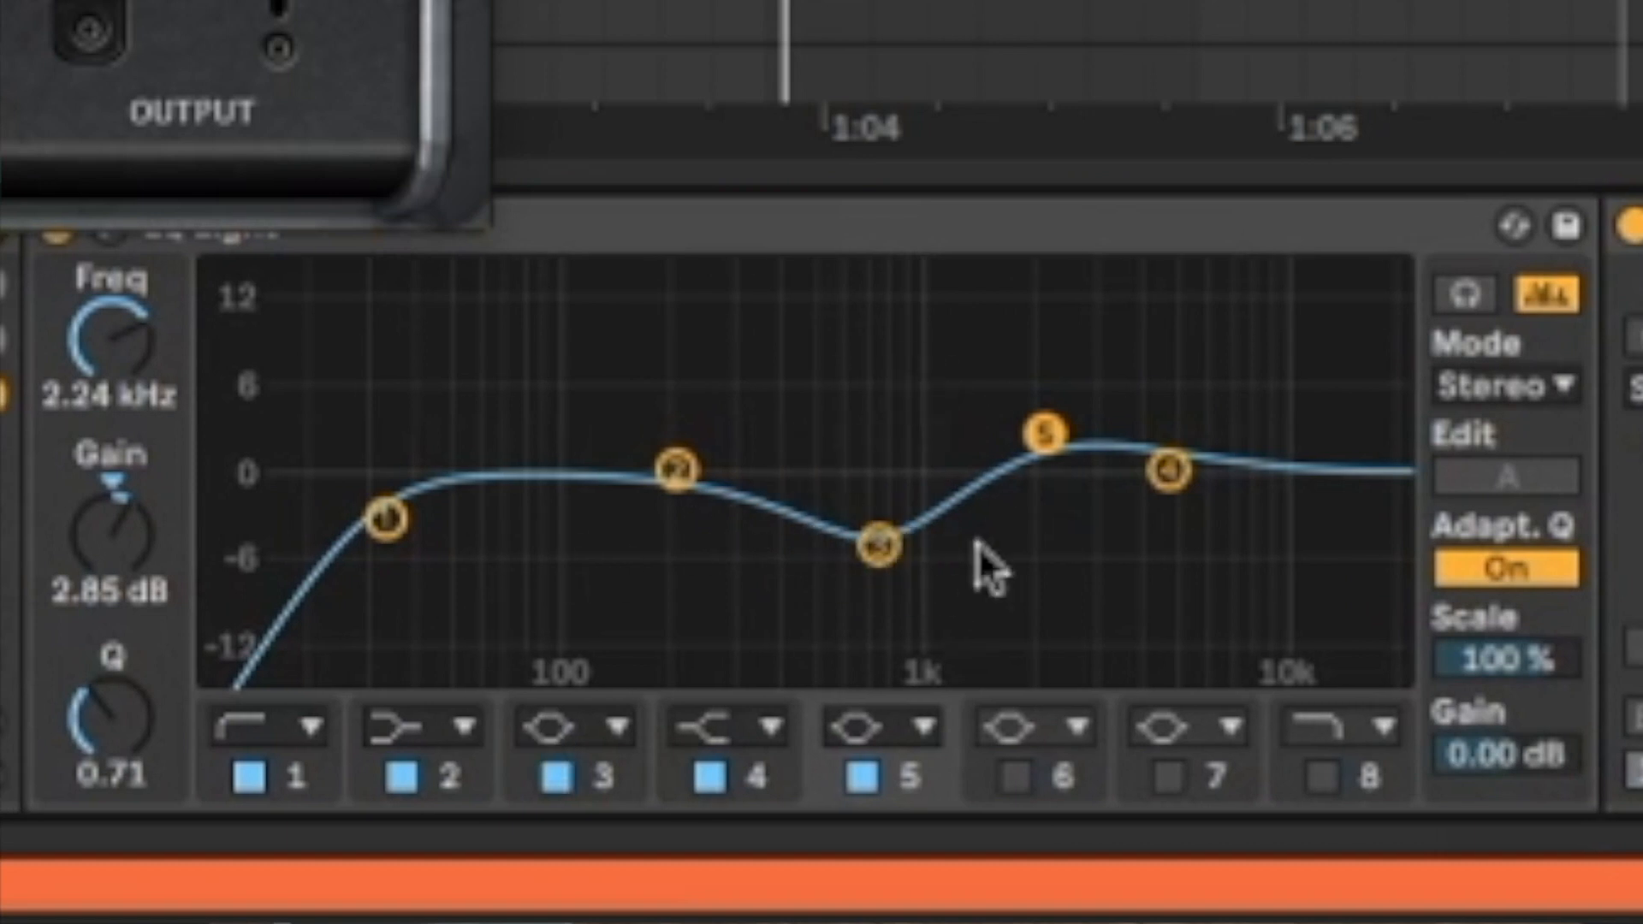
mouse_move(897, 606)
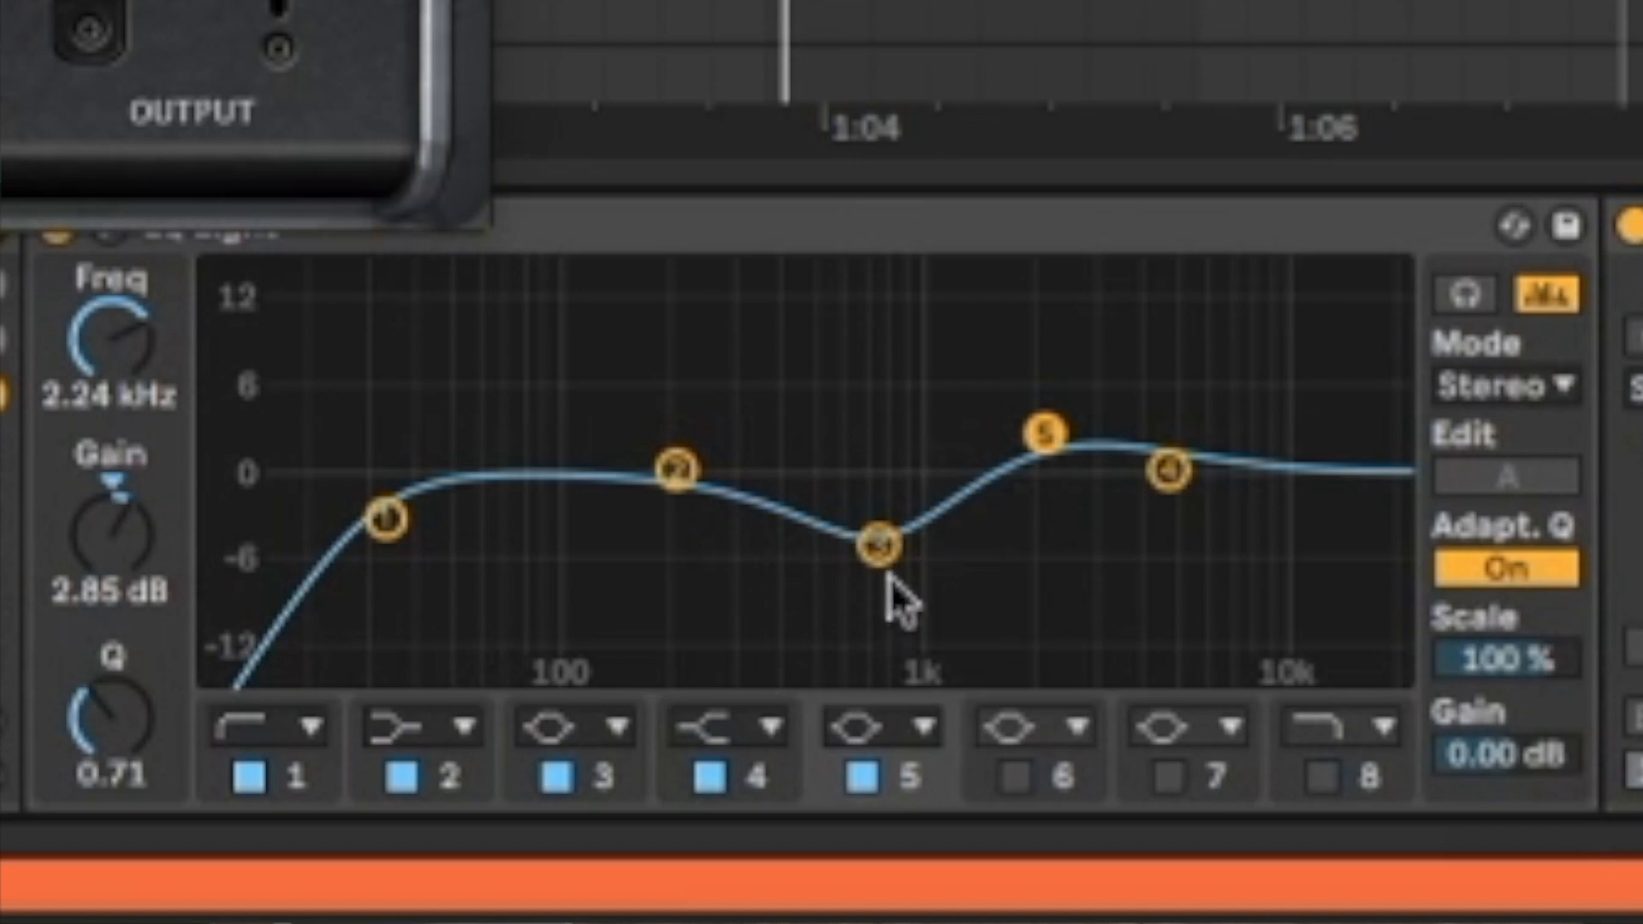
mouse_move(890, 492)
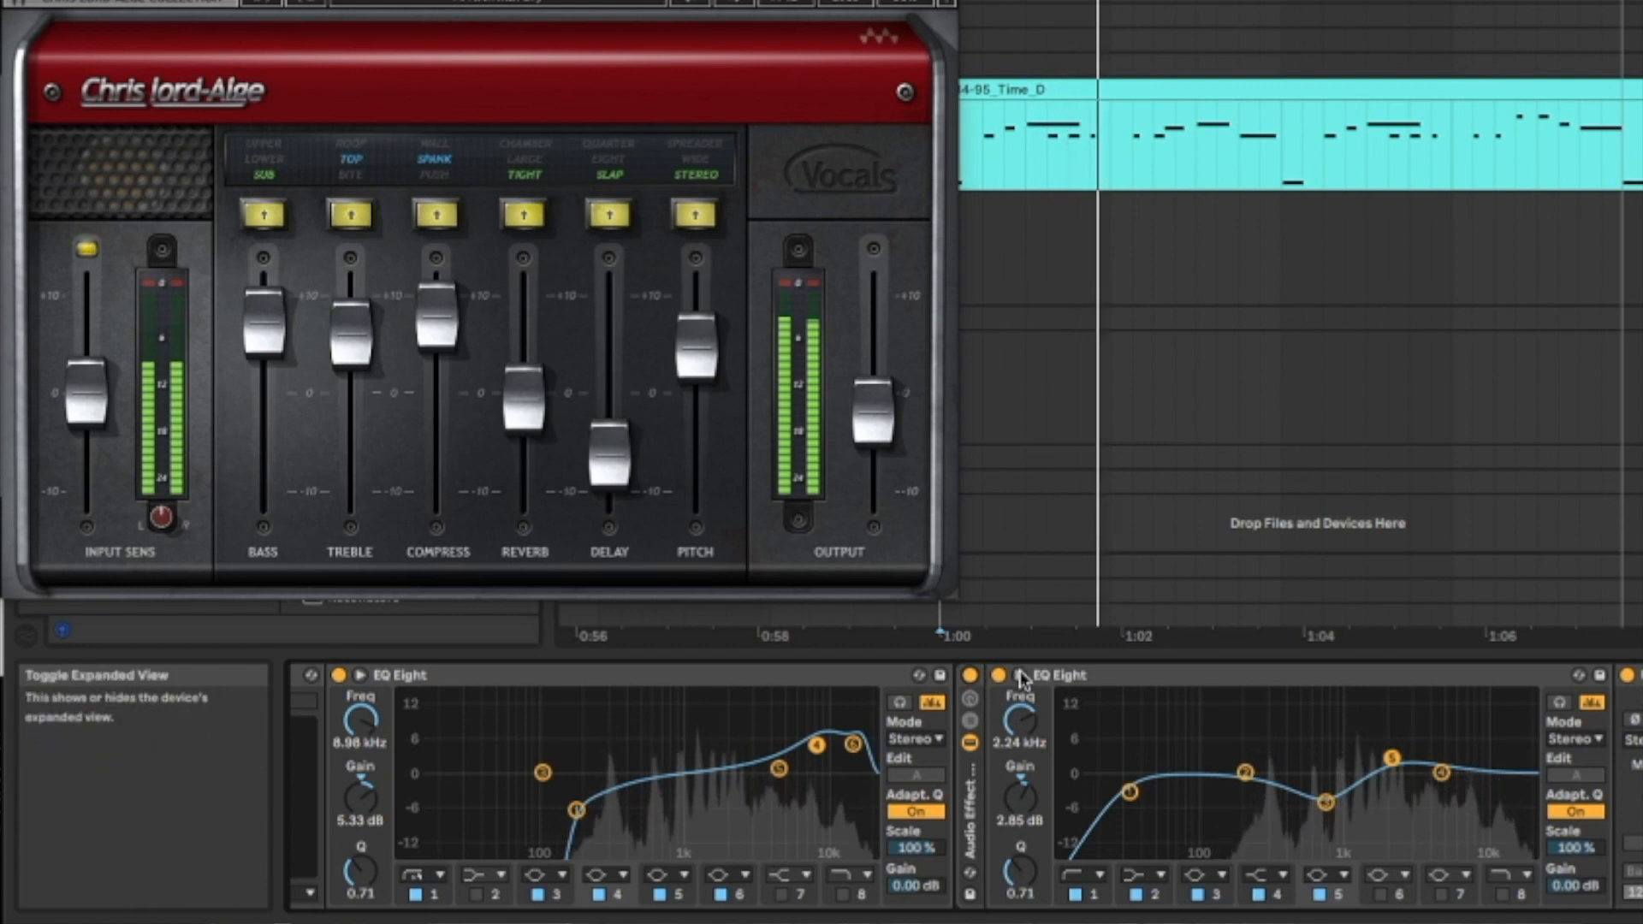
- Switch off the second EQ Eight cleanup stage, greying out its 2.24 kHz boost
left_click(999, 676)
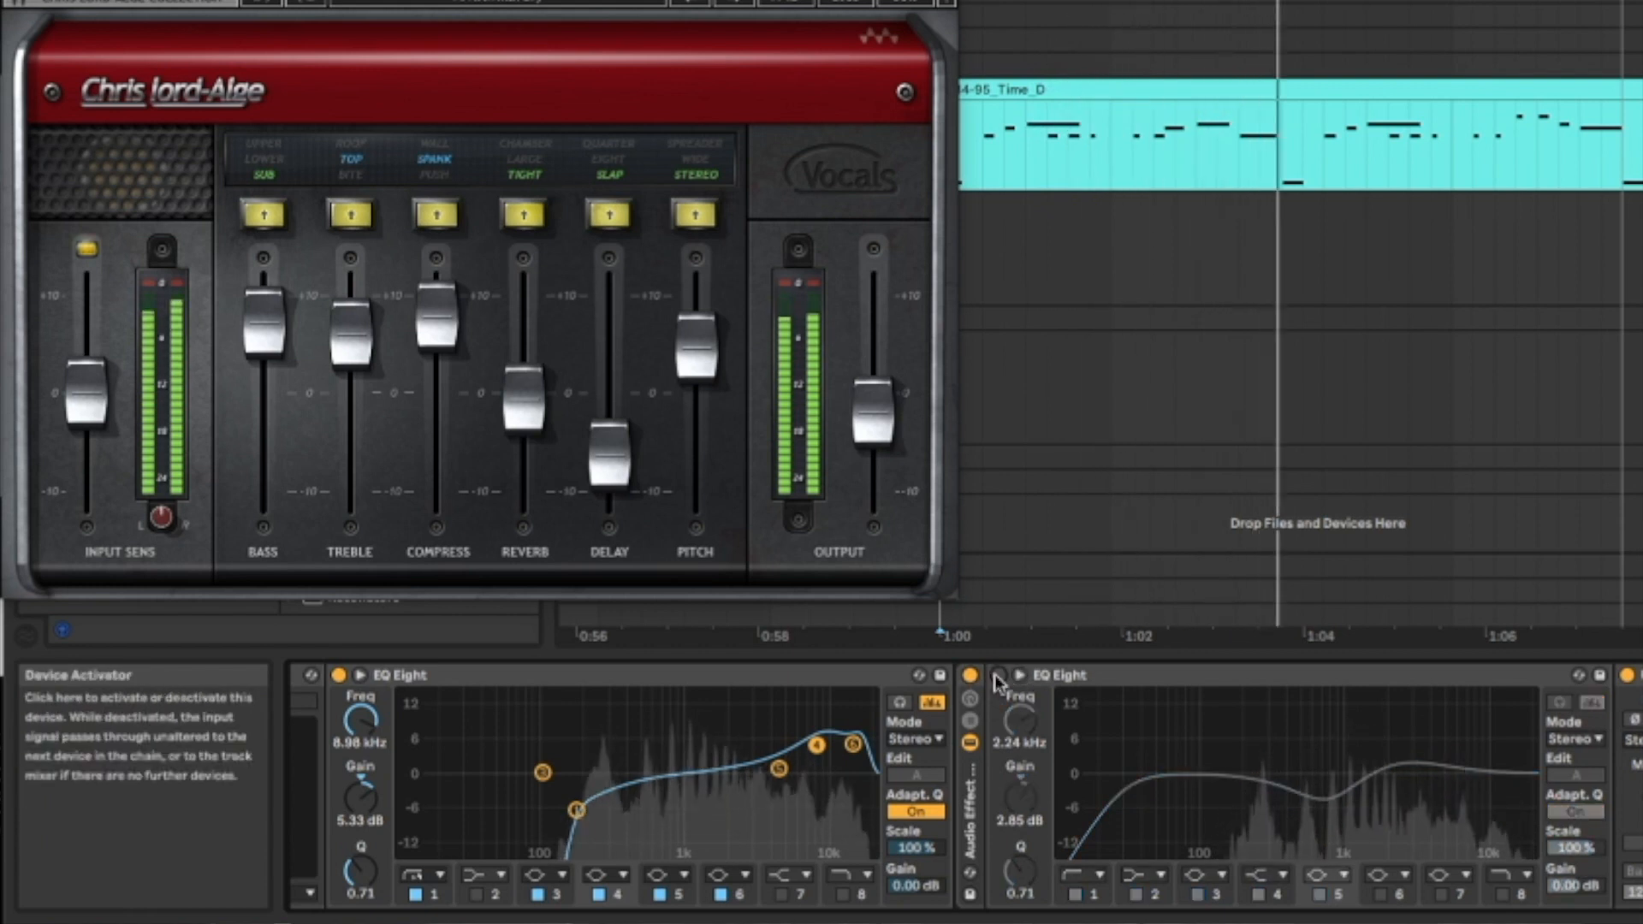